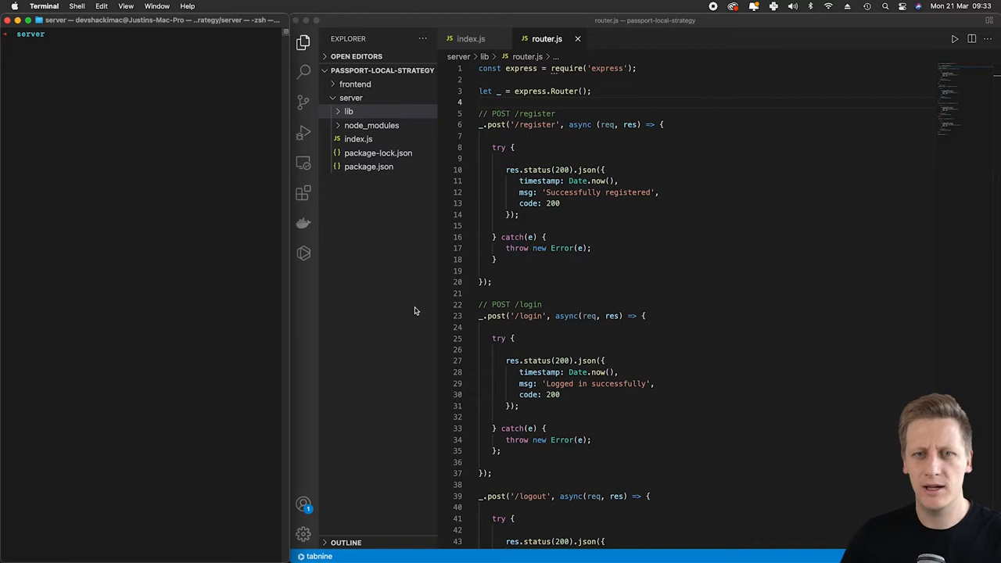
mouse_move(374, 272)
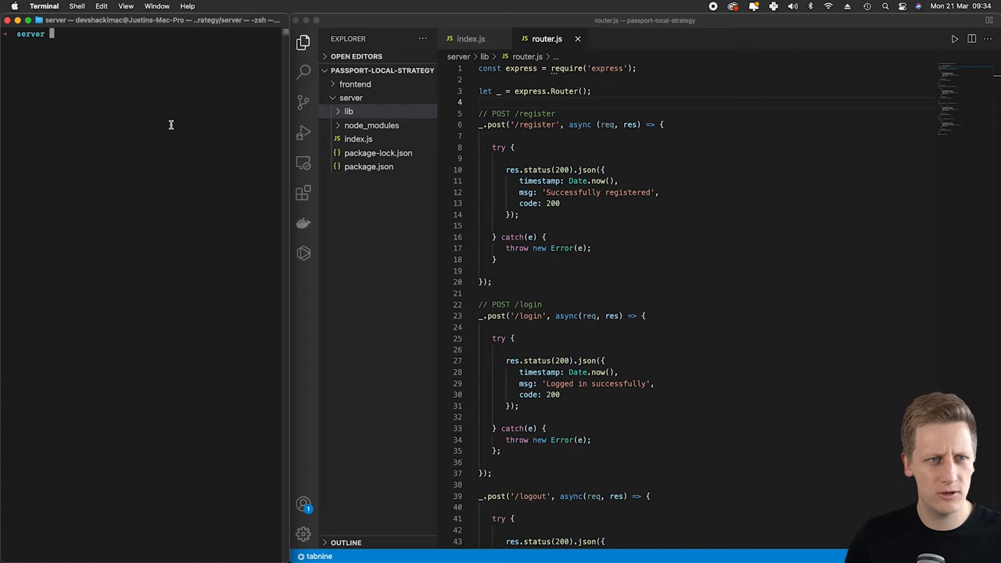
Step: Run npm start in the server folder so nodemon serves Express on port 3000
text(npm s)
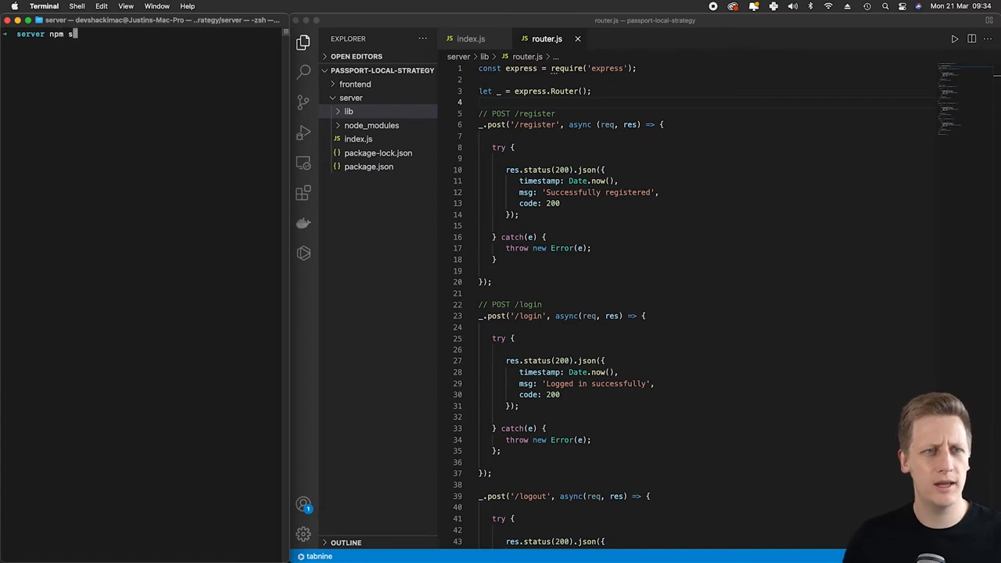
key(Return)
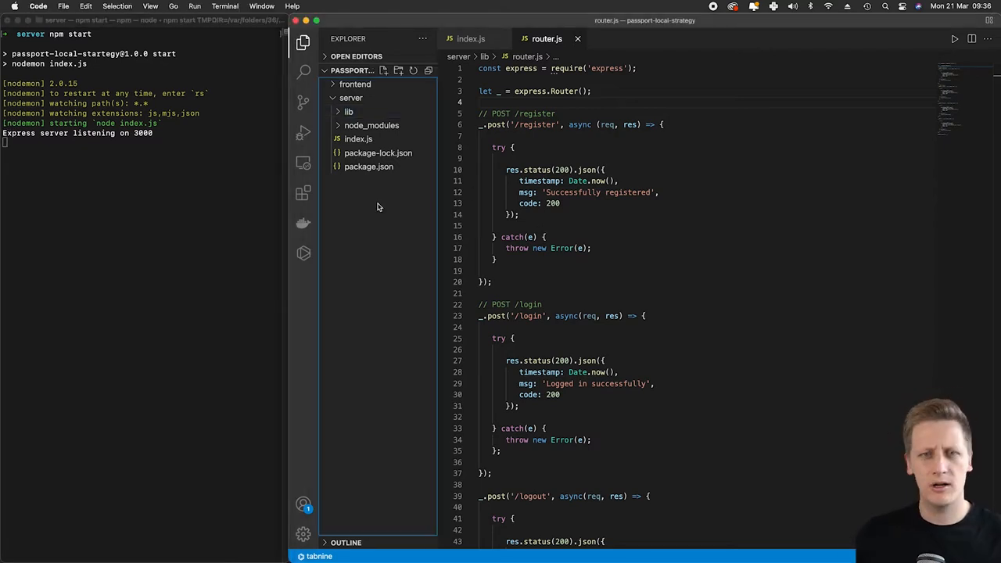
Step: Create a new folder named models inside the server folder
click(383, 70)
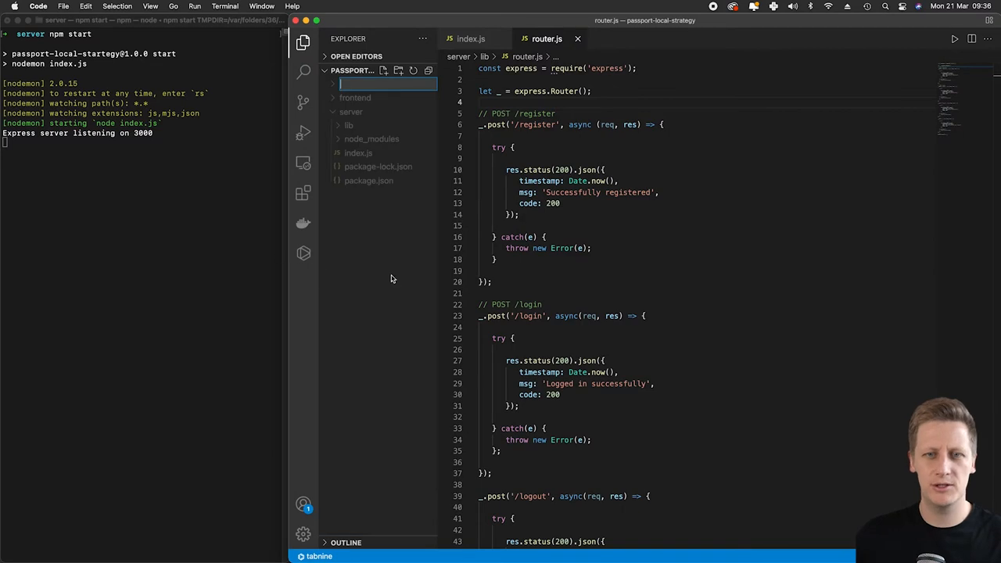
right_click(351, 97)
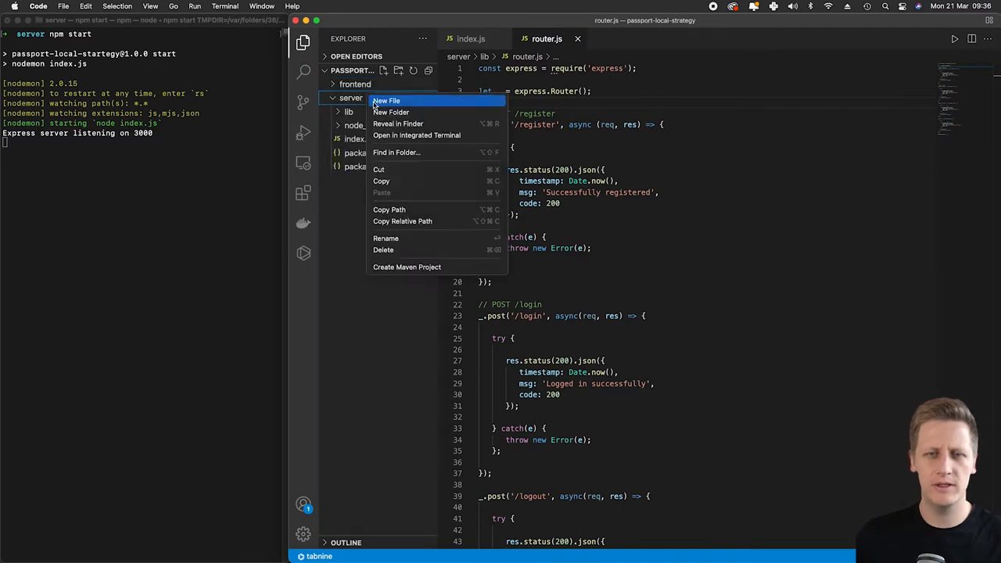
click(386, 100)
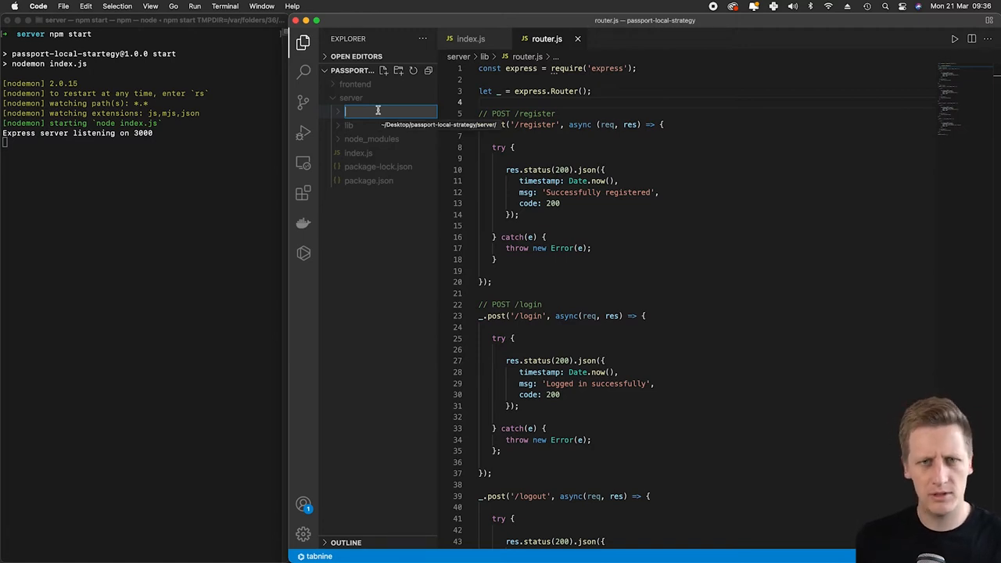
text(models)
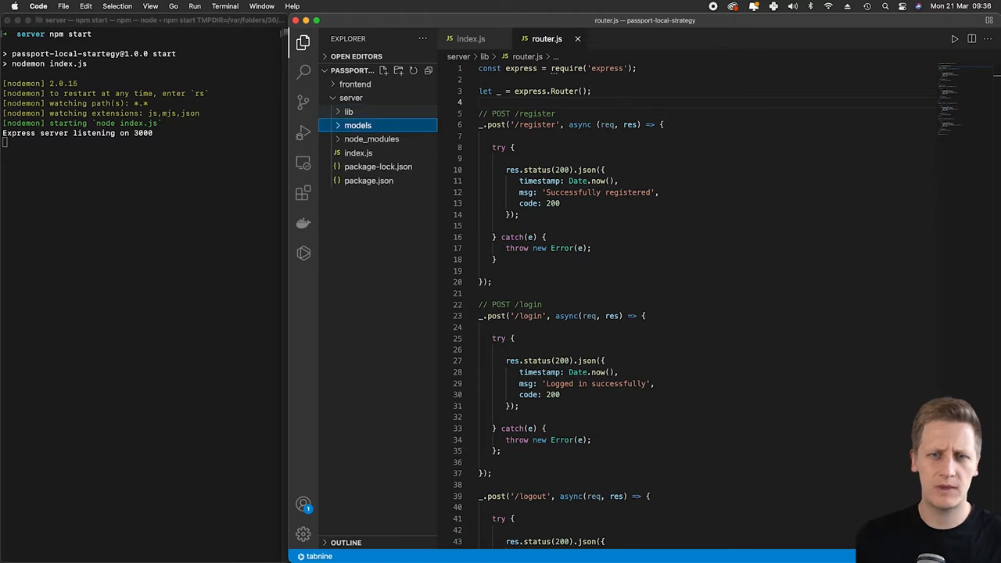
Step: Begin creating a new file user.js inside the models folder
right_click(356, 125)
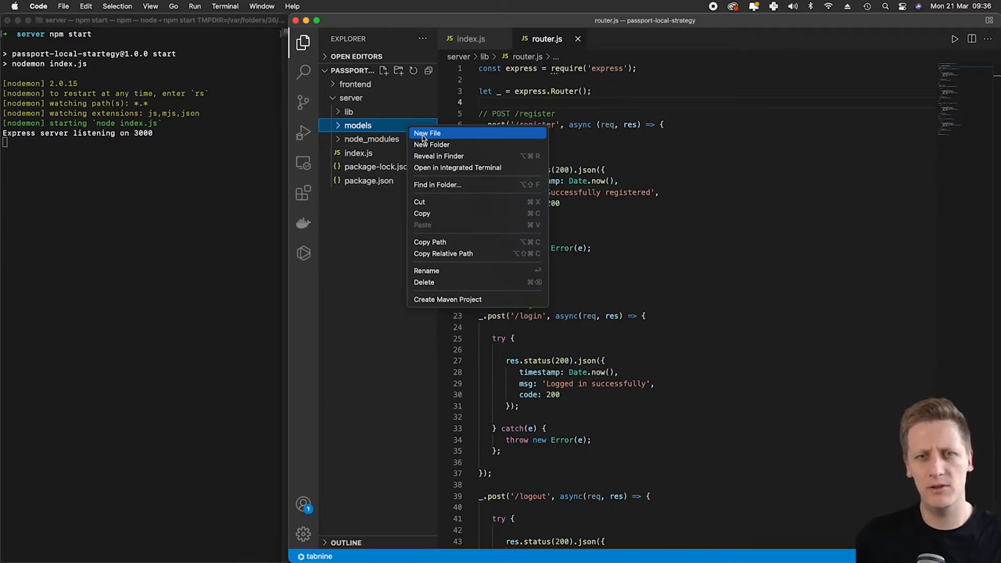
click(427, 133)
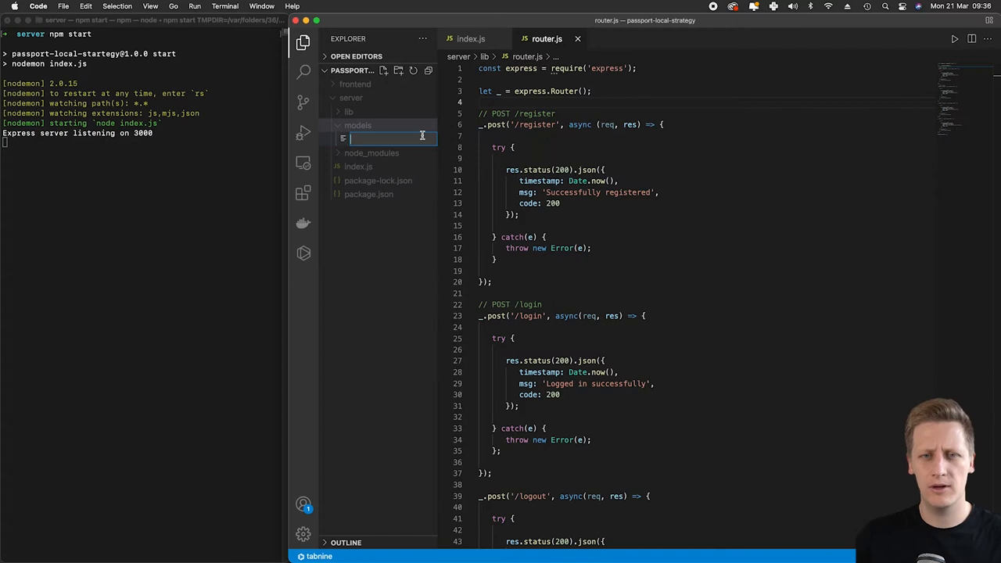
text(user.js)
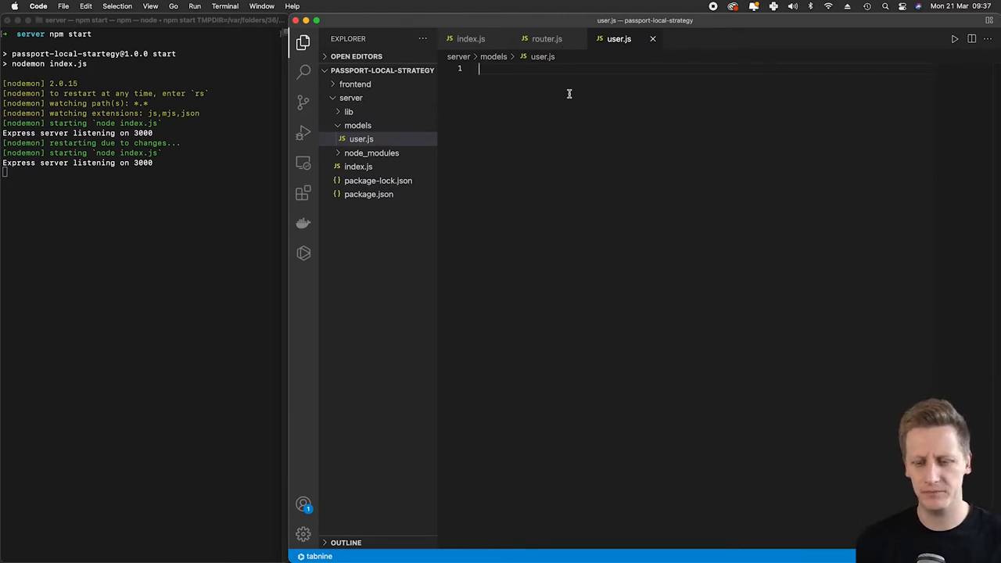
Step: Add a // Dependencies comment at the top of user.js with blank lines below
text(//)
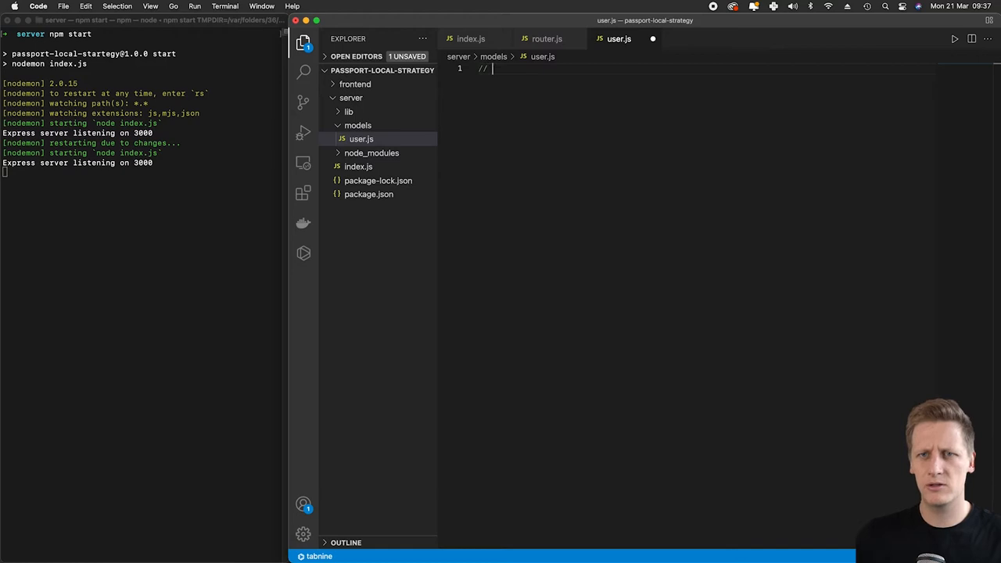
text(Dependencies)
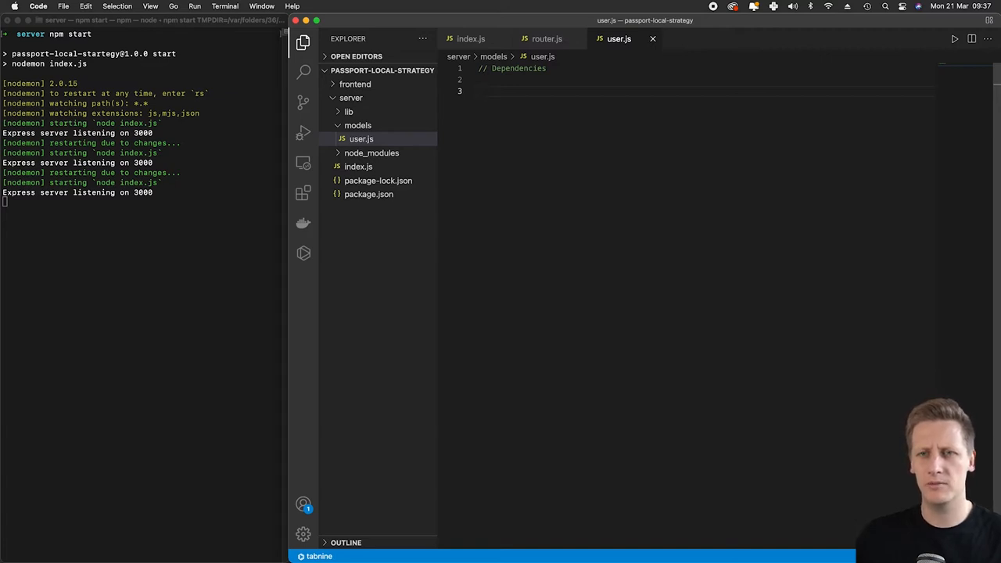
key(Enter)
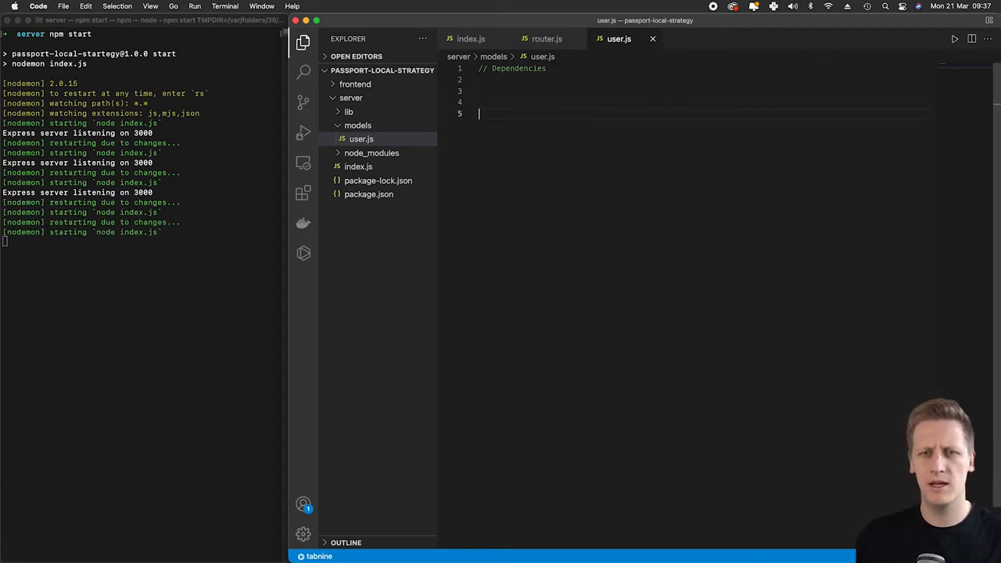
Step: Define let _ = class User { }; and export it with module.exports = _;
text(let path)
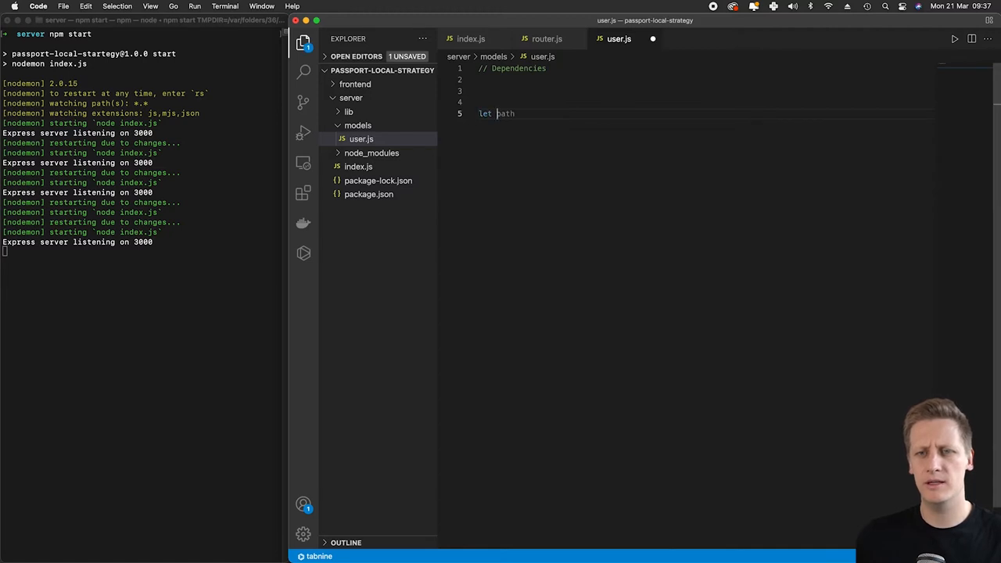
text(_ = clas)
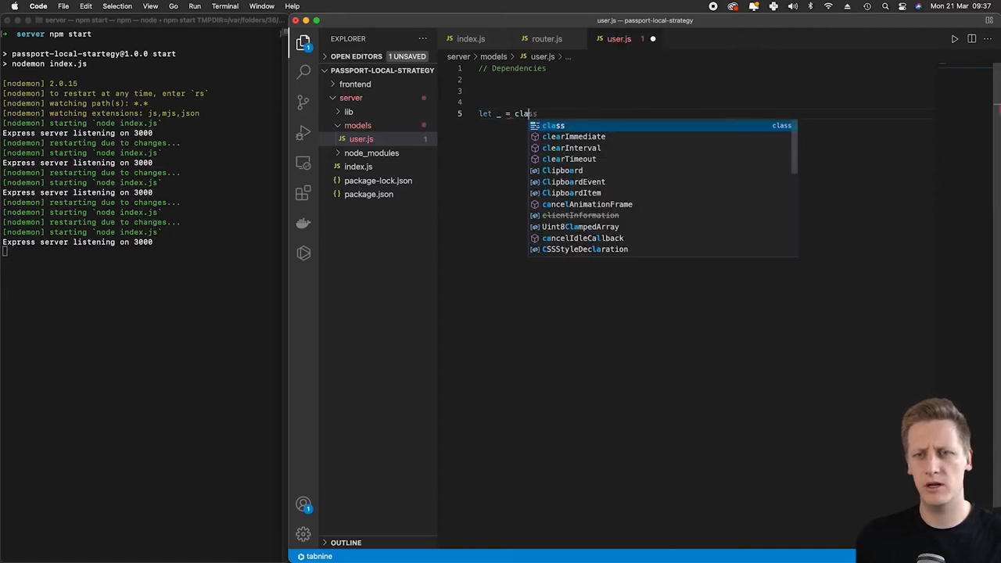
text(User extends)
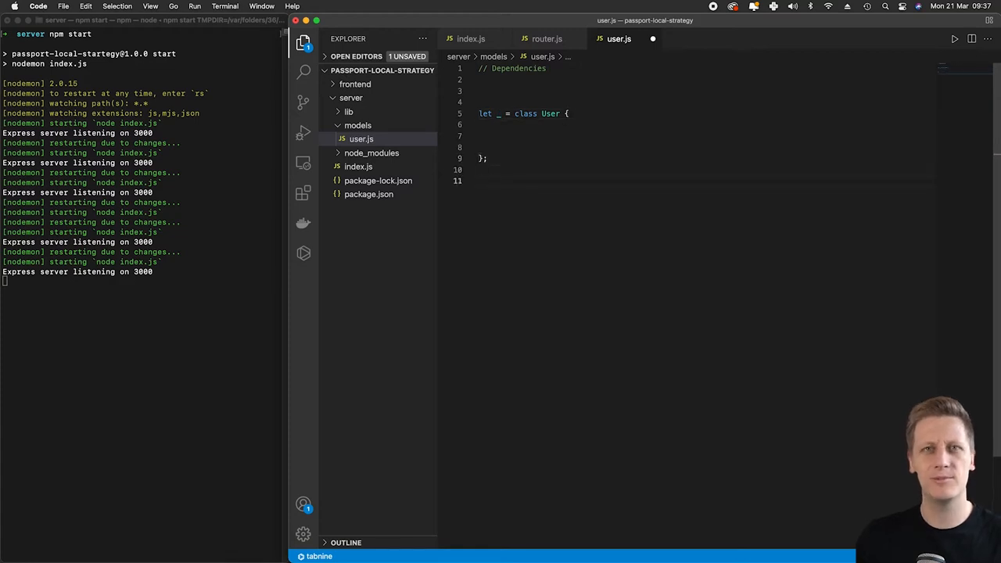
text(md)
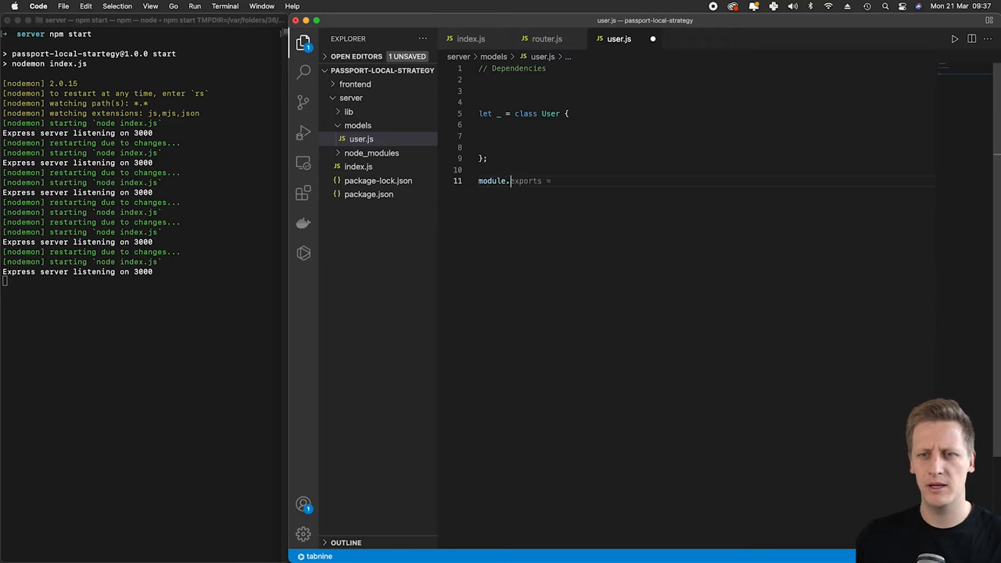
text(_)
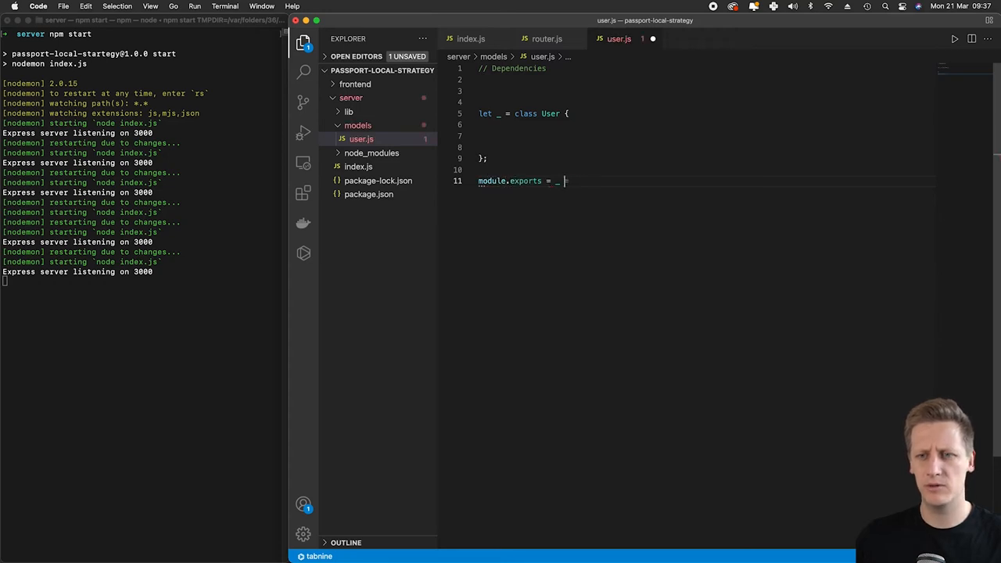
text(_;)
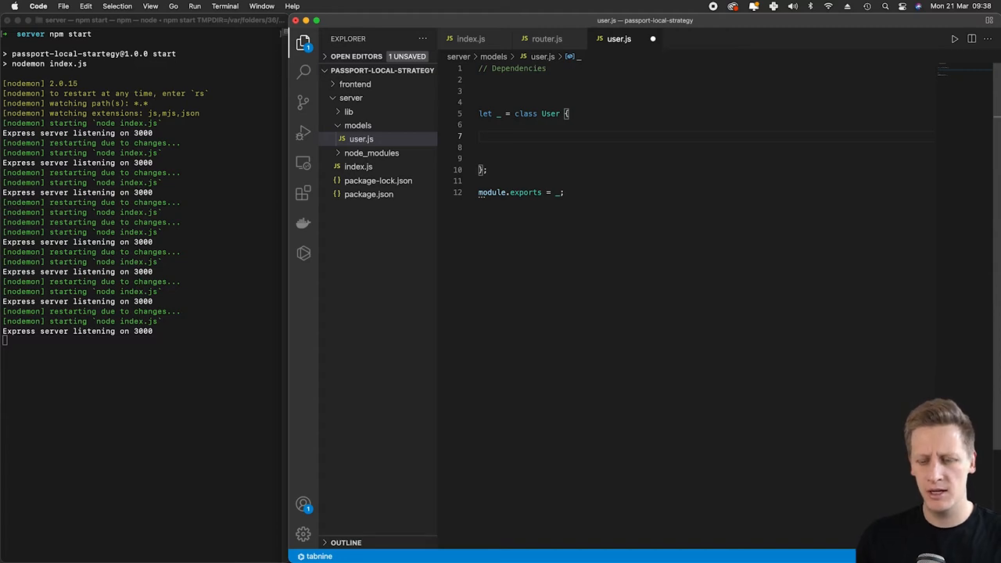
Step: Add a constructor setting this.created = new Date() and starting this.id
text(constructor() {)
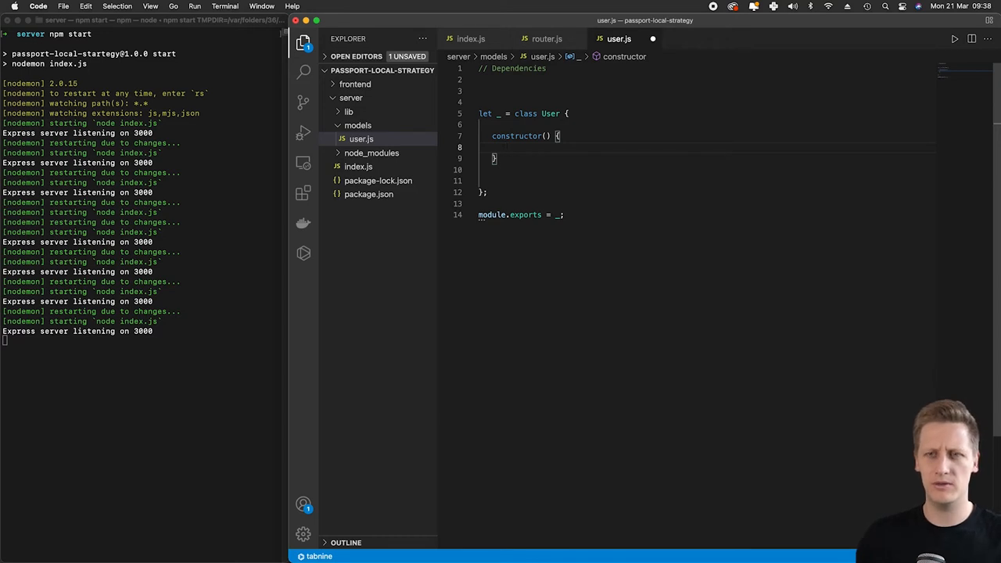
text(this.name =)
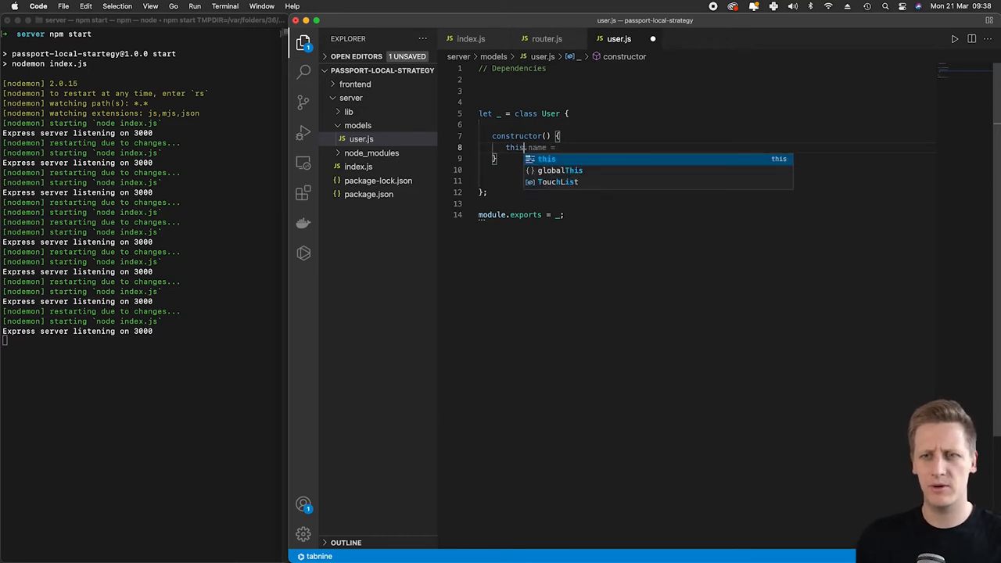
text(created = new Date();)
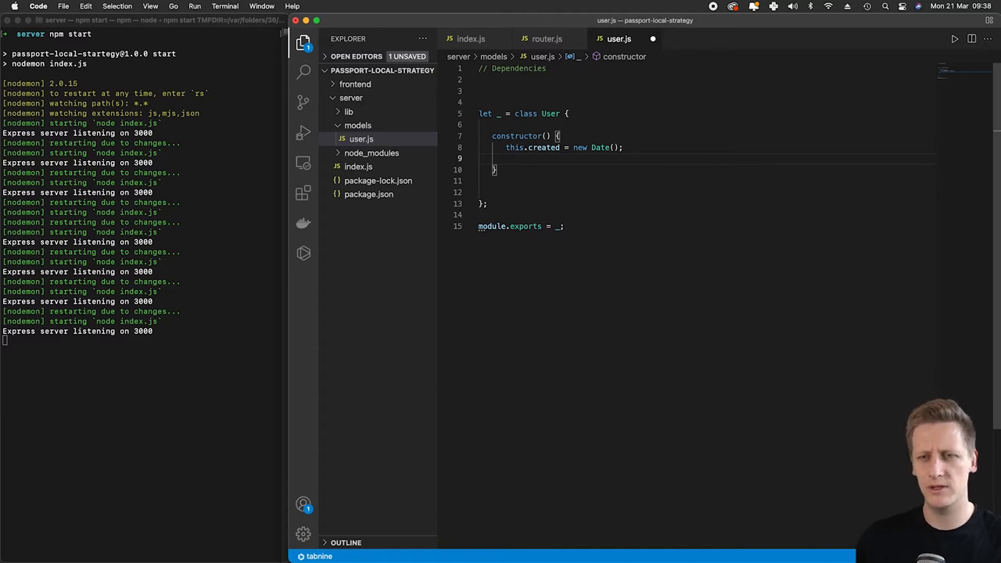
text(this.id = 0;)
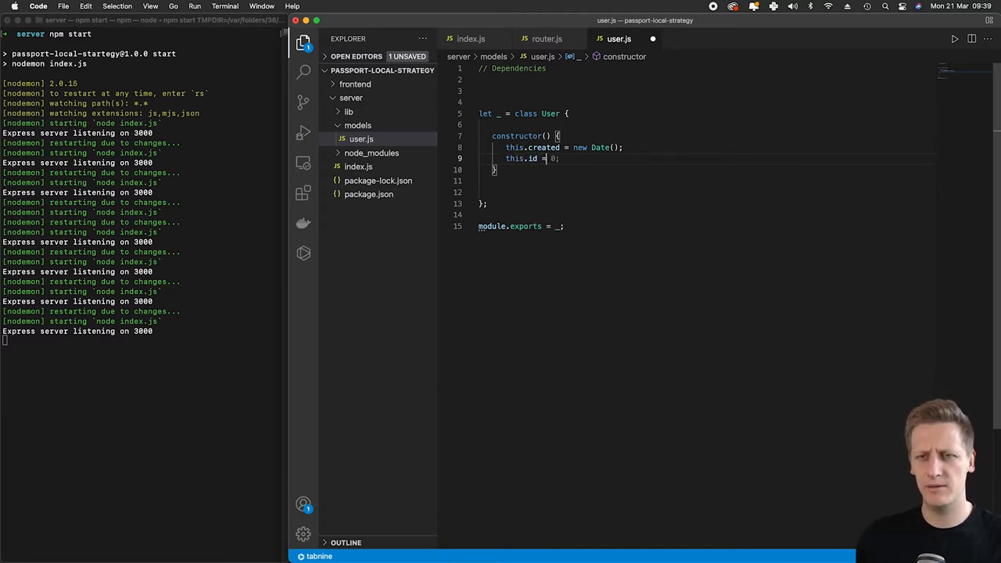
text(this)
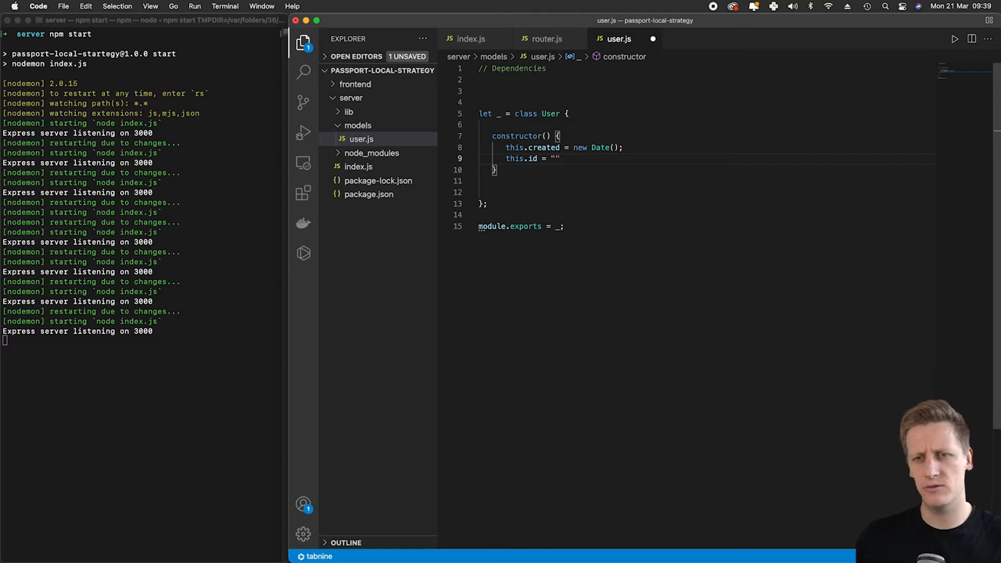
mouse_move(128, 440)
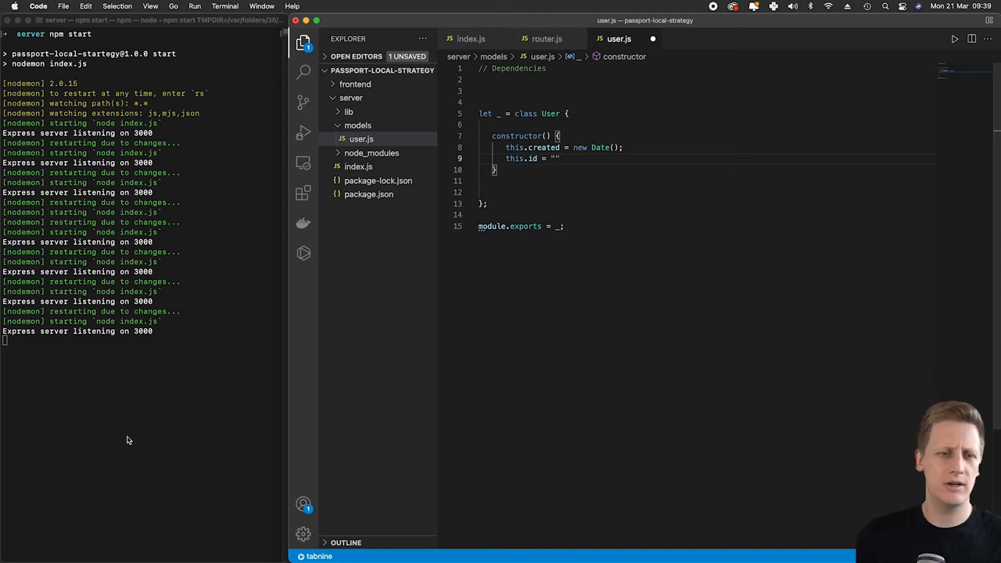
Step: Run npm install uuid --save in the server project from the terminal
click(118, 386)
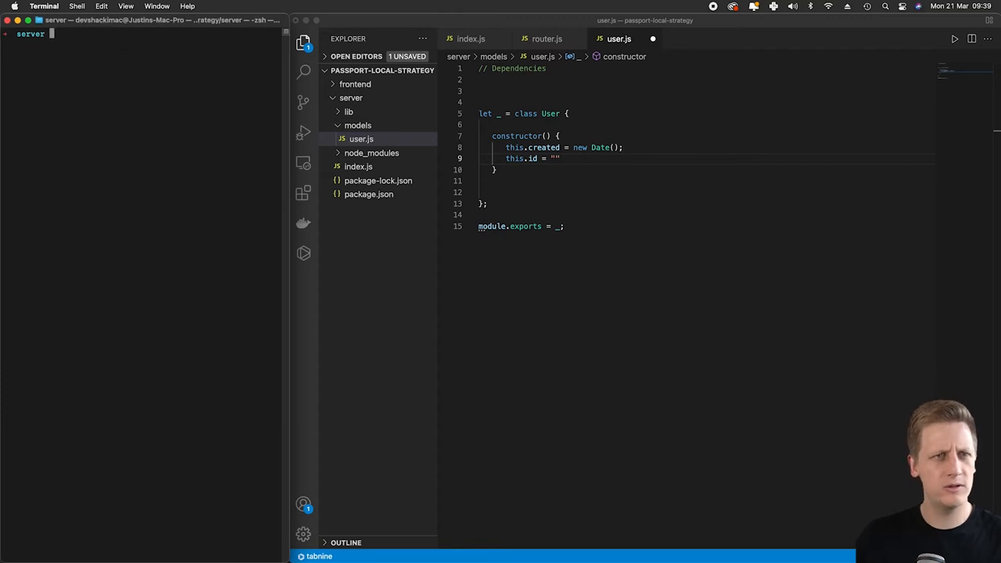
text(npm)
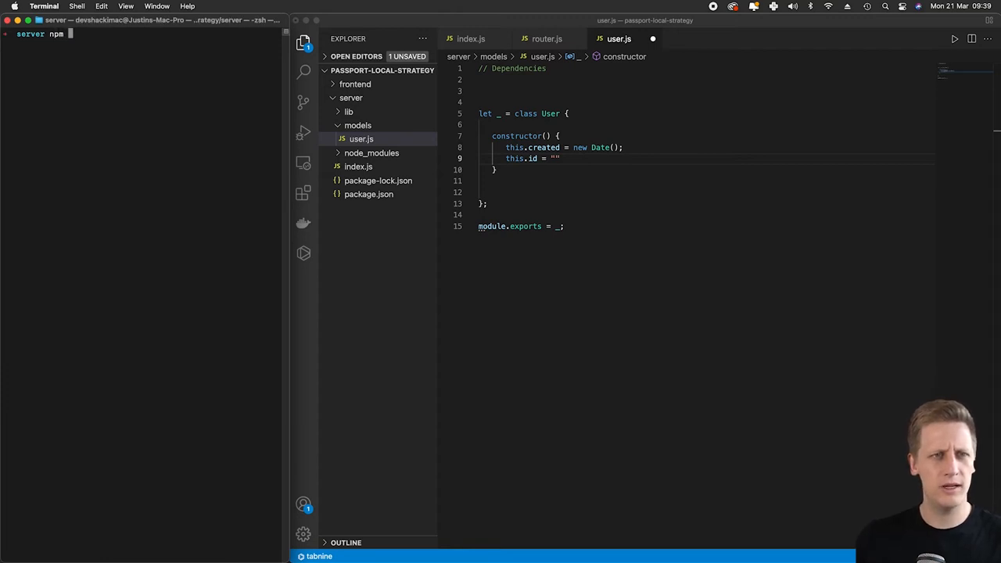
text(inst)
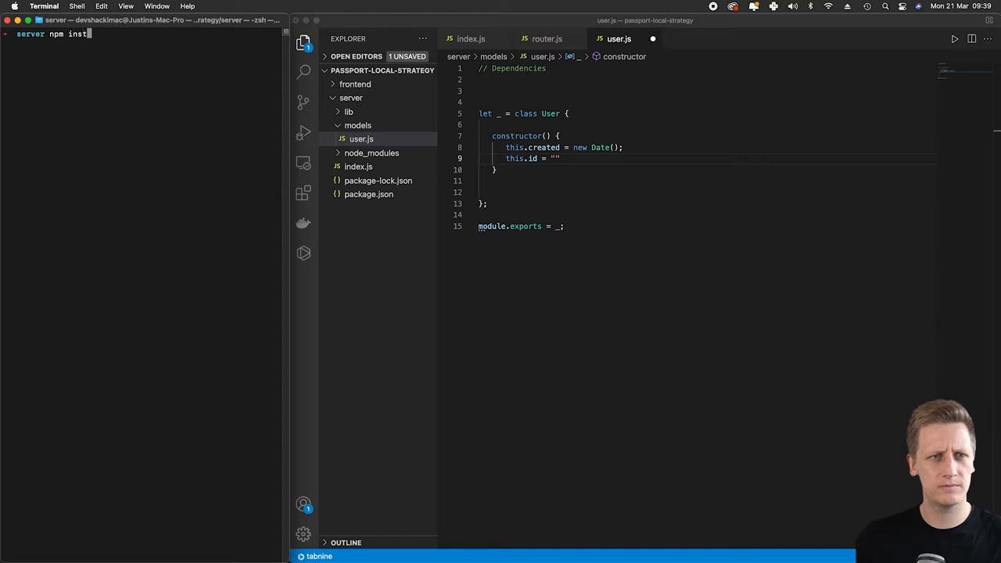
text(all)
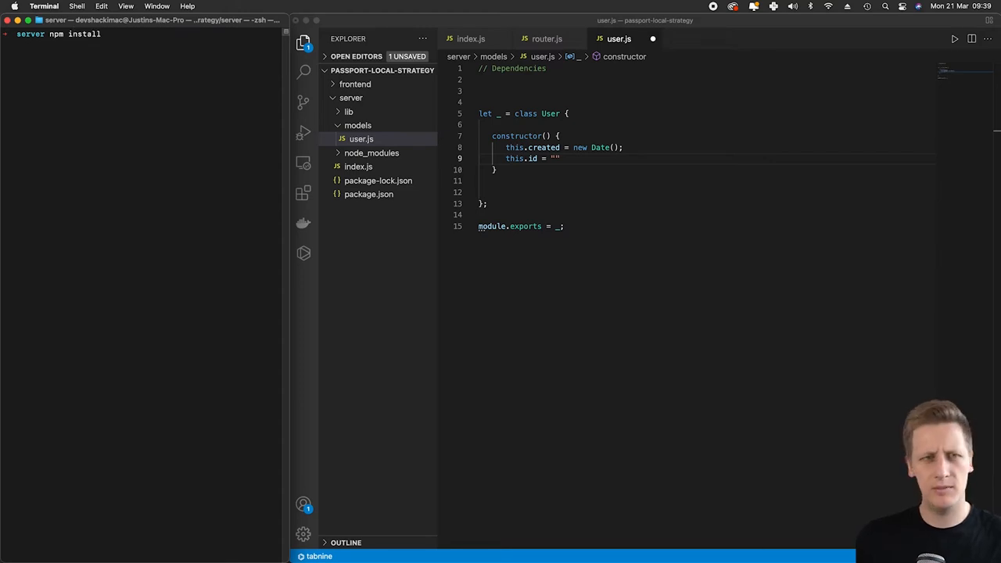
text(uuid)
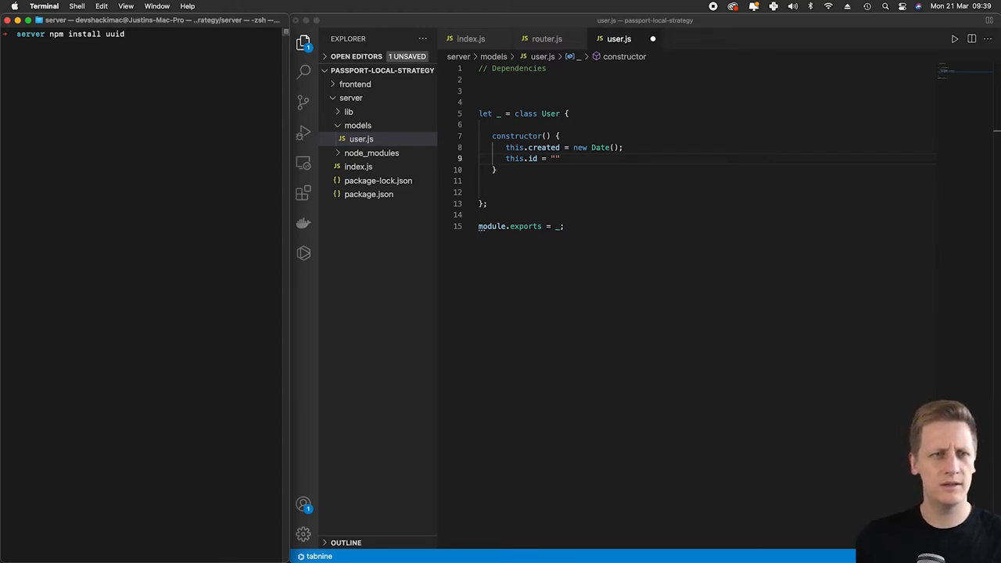
text(--save)
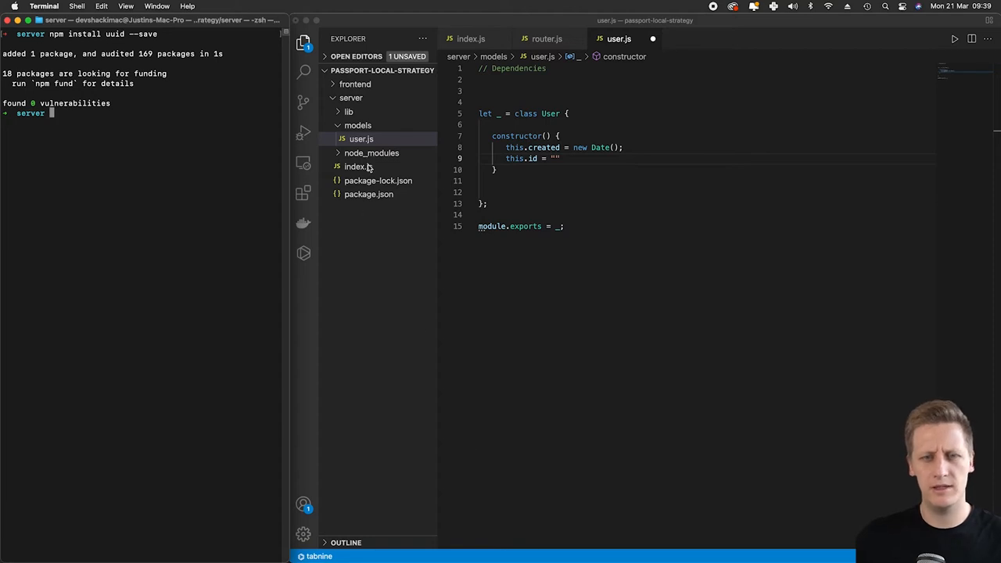
click(369, 194)
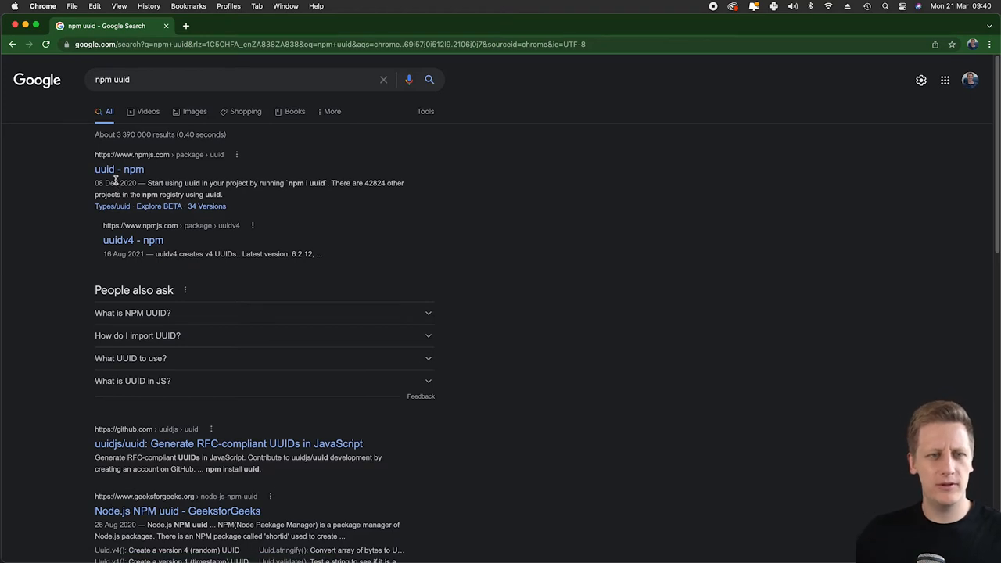
Step: Open the uuid package page on npm and scroll to its Quickstart section
click(118, 169)
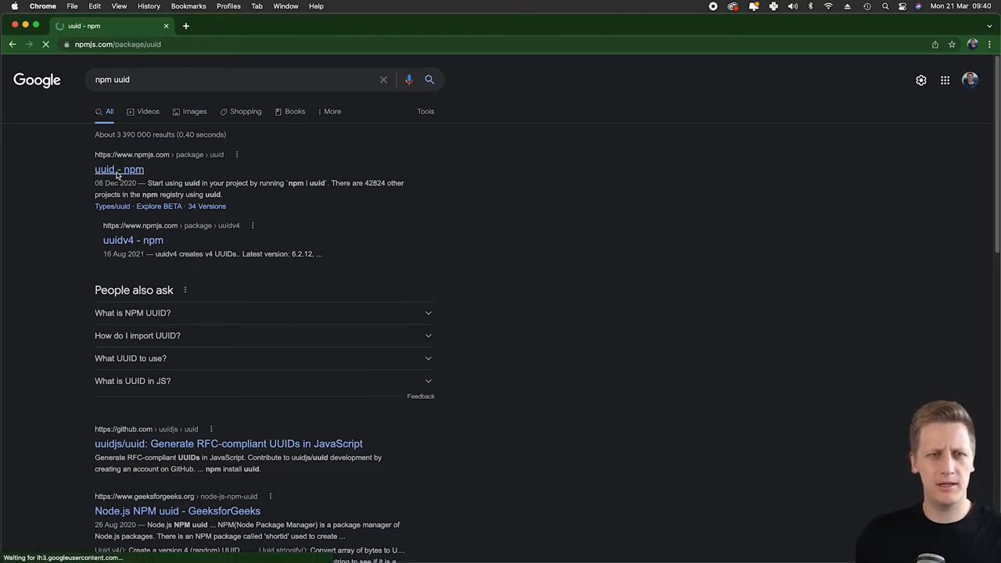
click(118, 169)
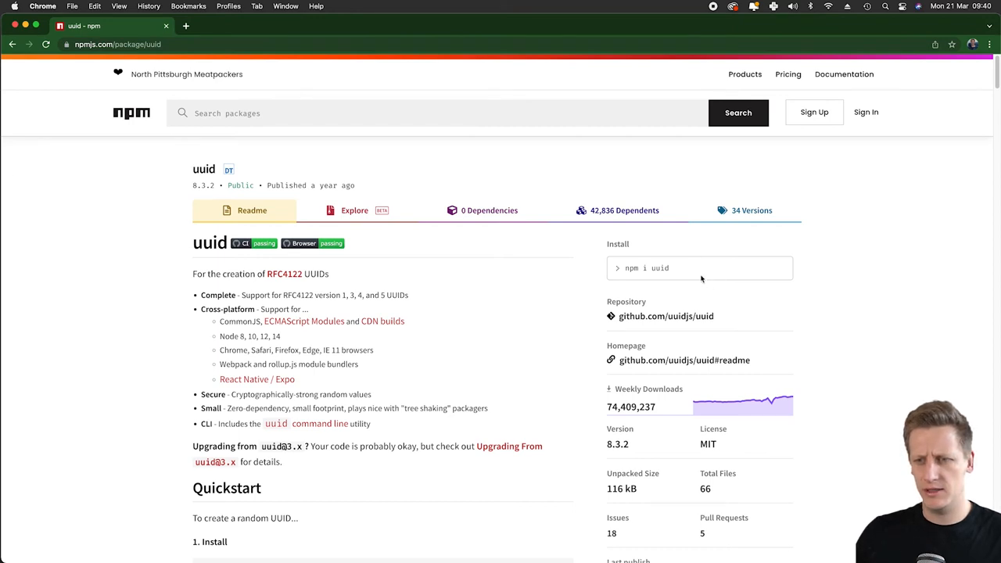
mouse_move(615, 285)
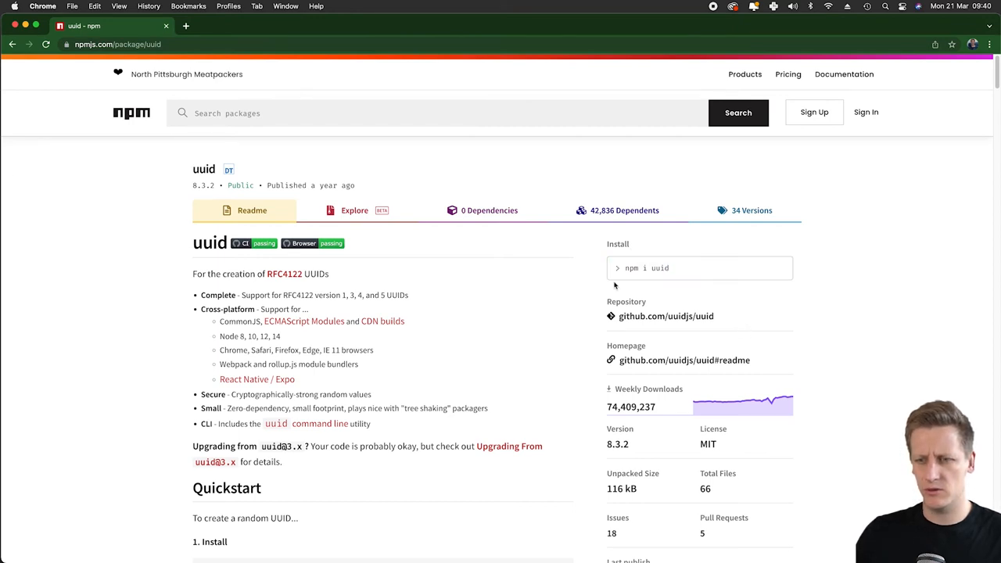
mouse_move(603, 409)
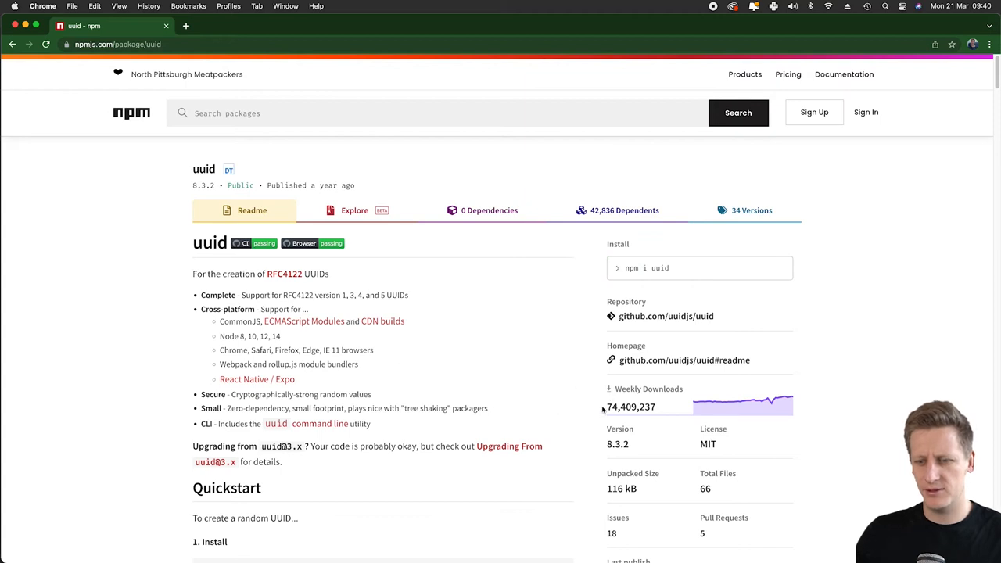
double_click(630, 406)
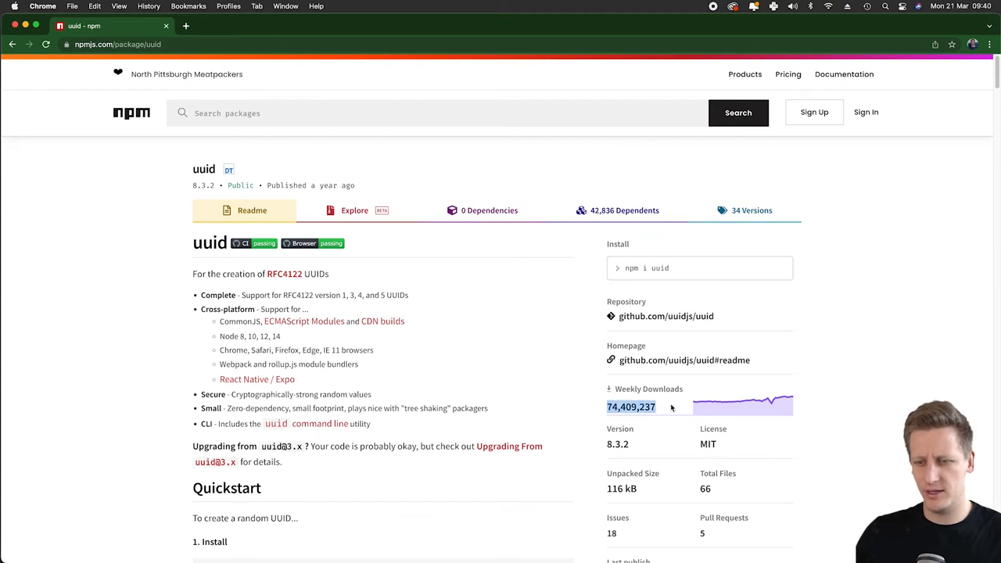
mouse_move(428, 253)
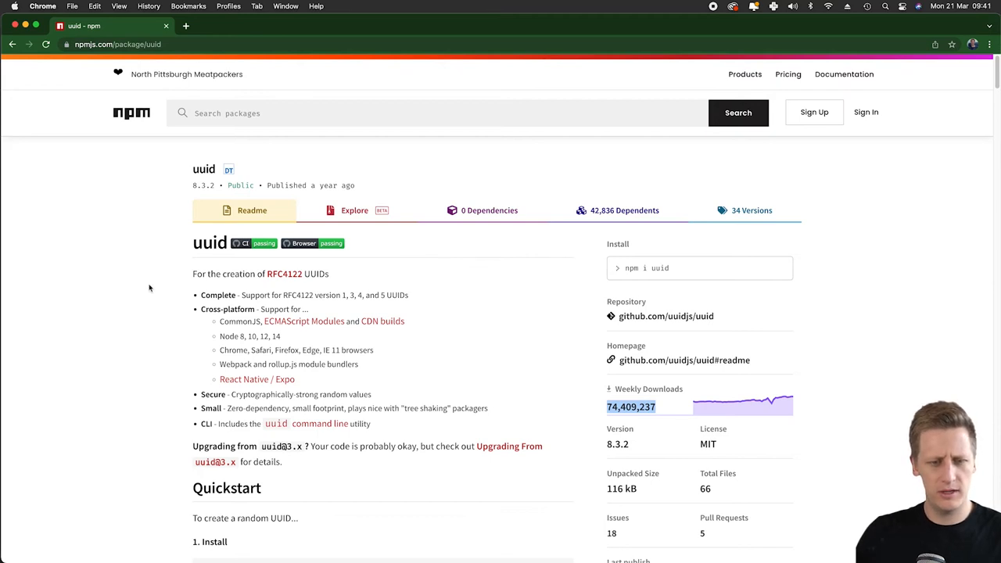
scroll(down, 3)
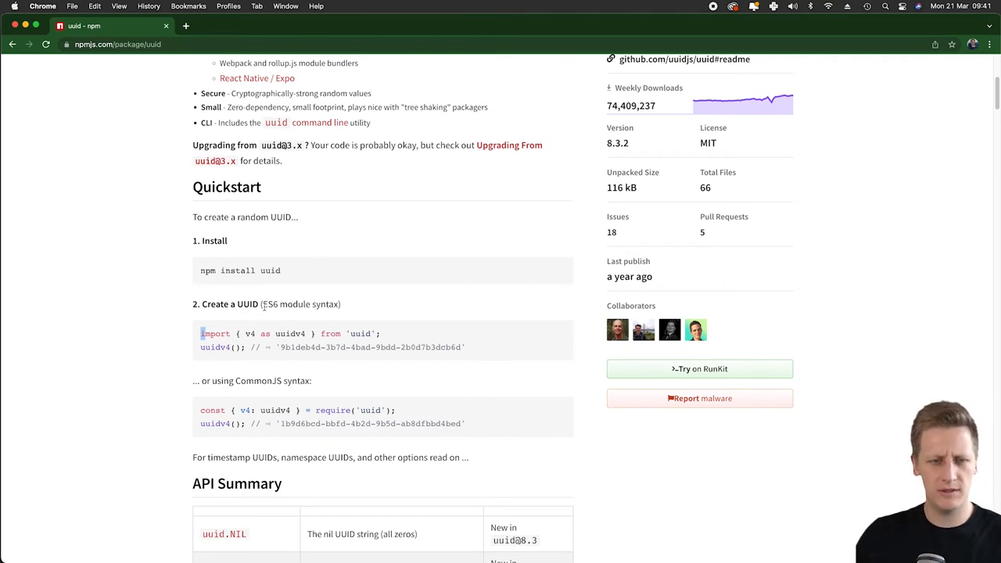
Step: Review the ES6 note and the CommonJS require example naming uuidv4
double_click(300, 303)
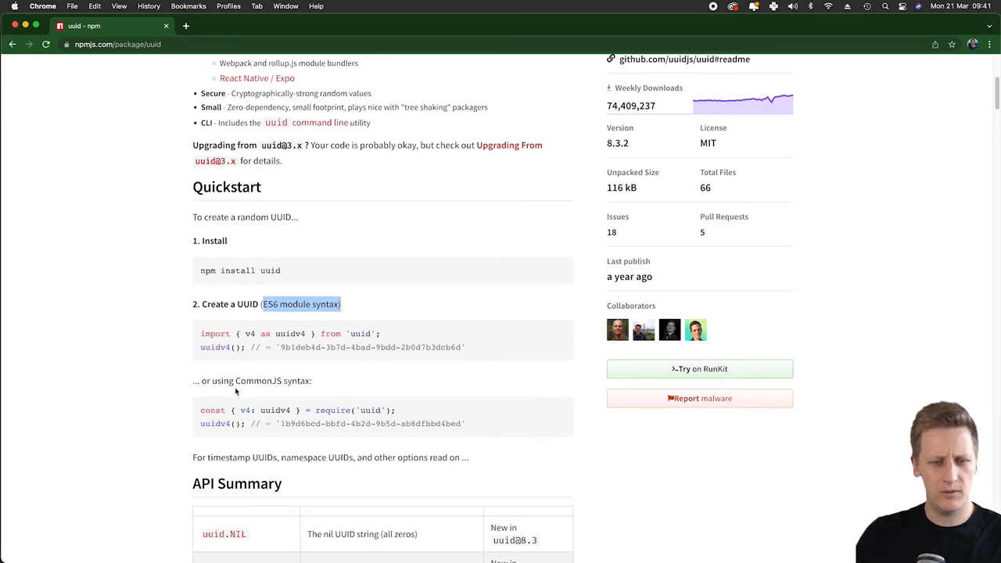
mouse_move(236, 393)
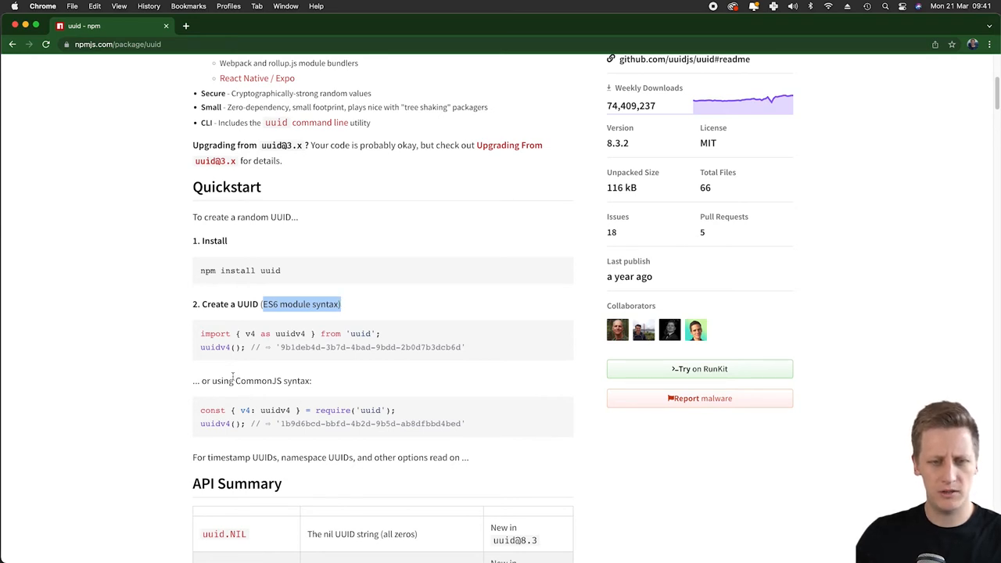
mouse_move(606, 532)
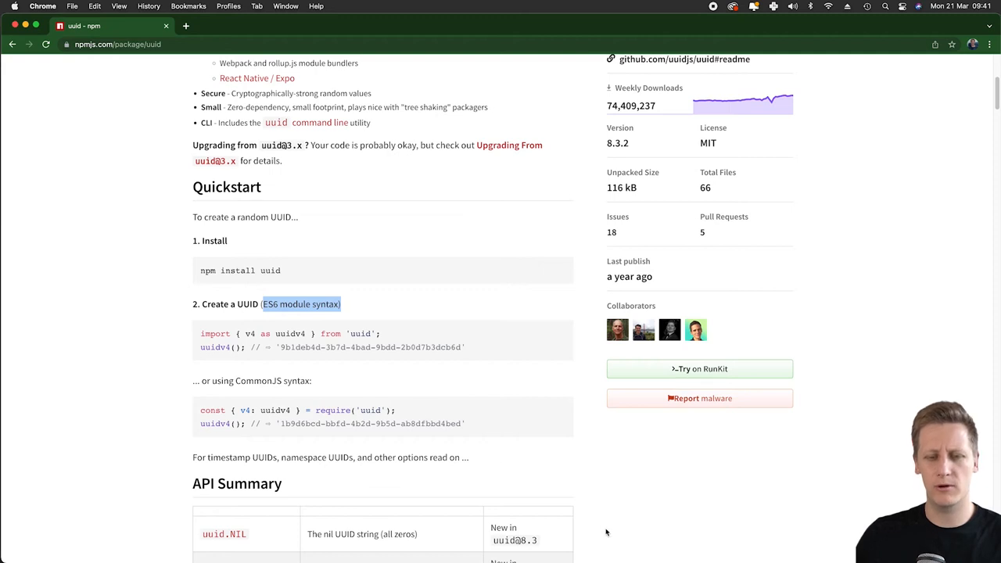
mouse_move(286, 372)
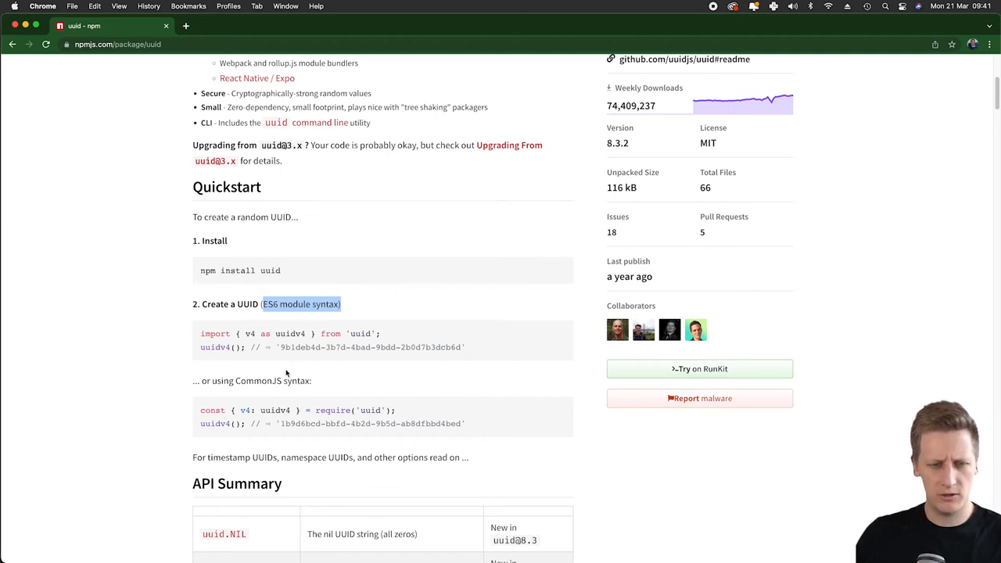
mouse_move(356, 483)
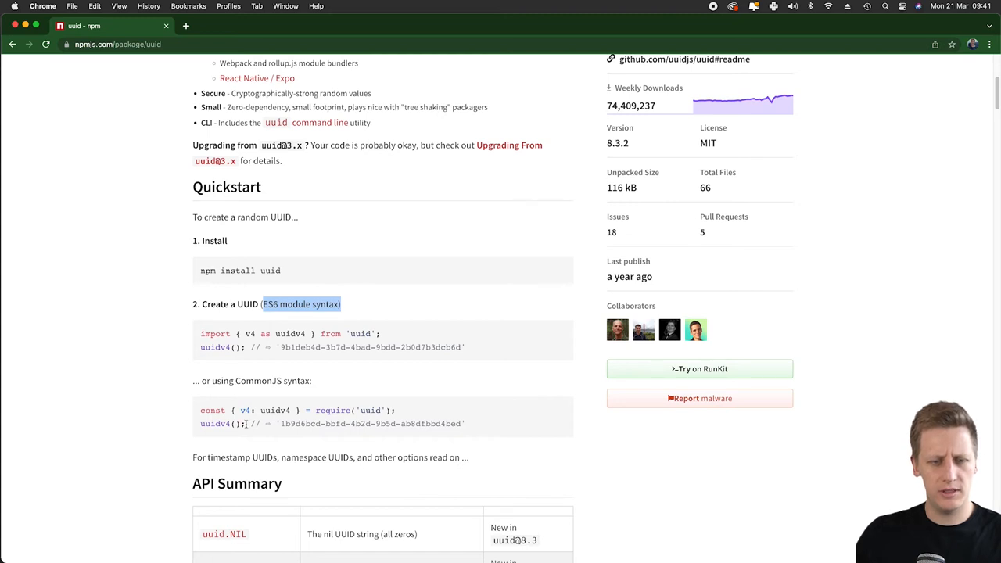
double_click(244, 409)
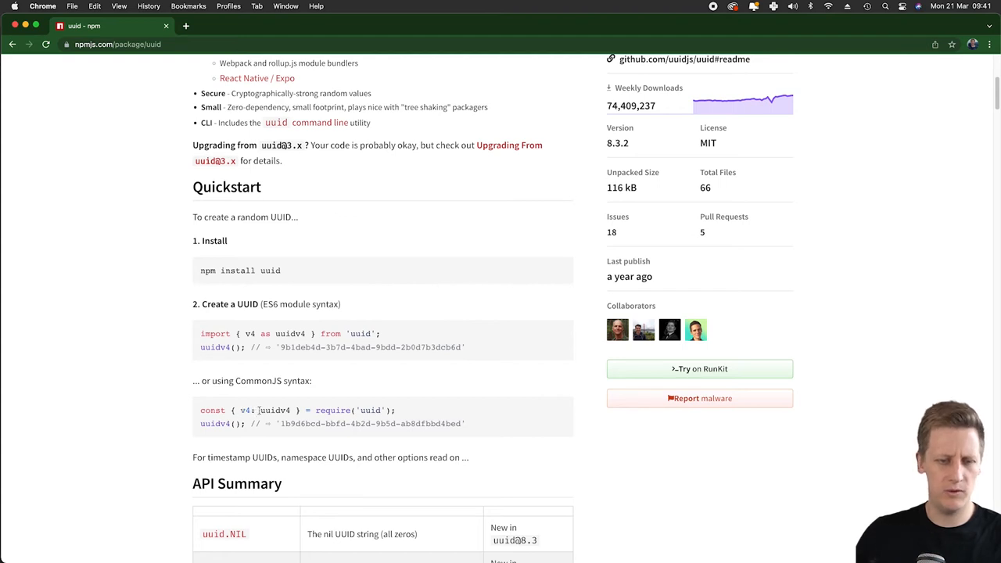
double_click(276, 409)
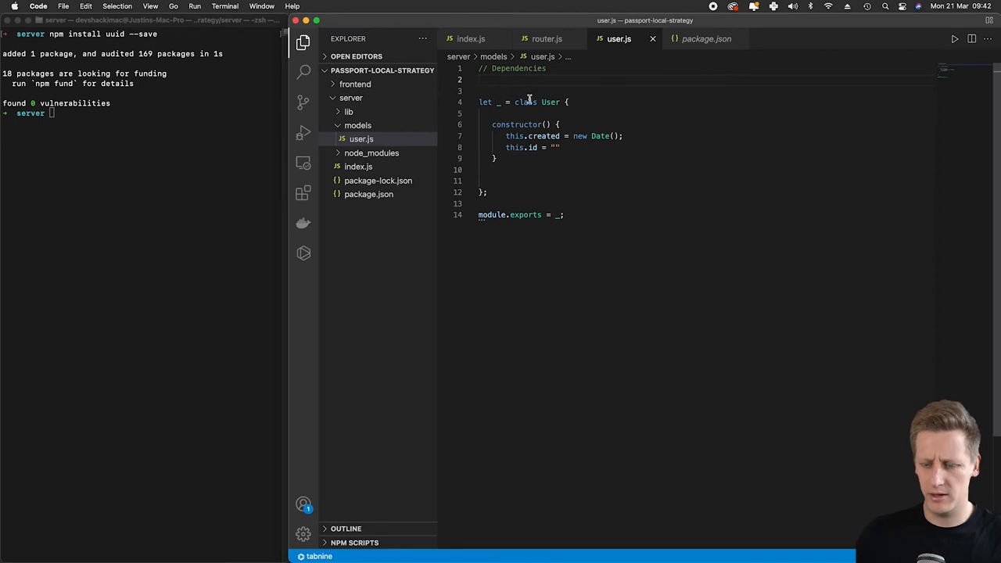
Step: Add const { v4: uuidv4 } = require('uuid'); under the Dependencies comment
text(const path = require('path)
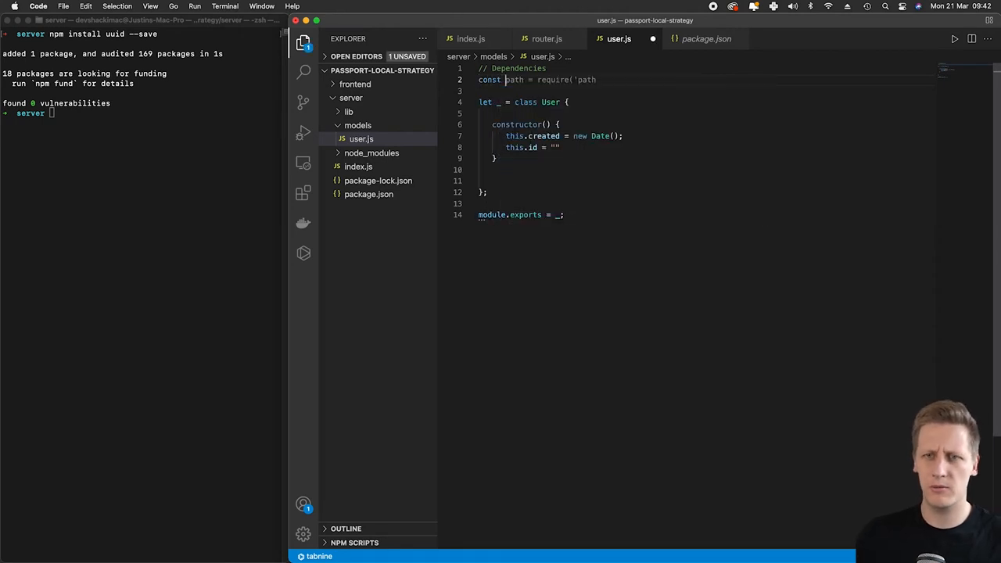
text({ })
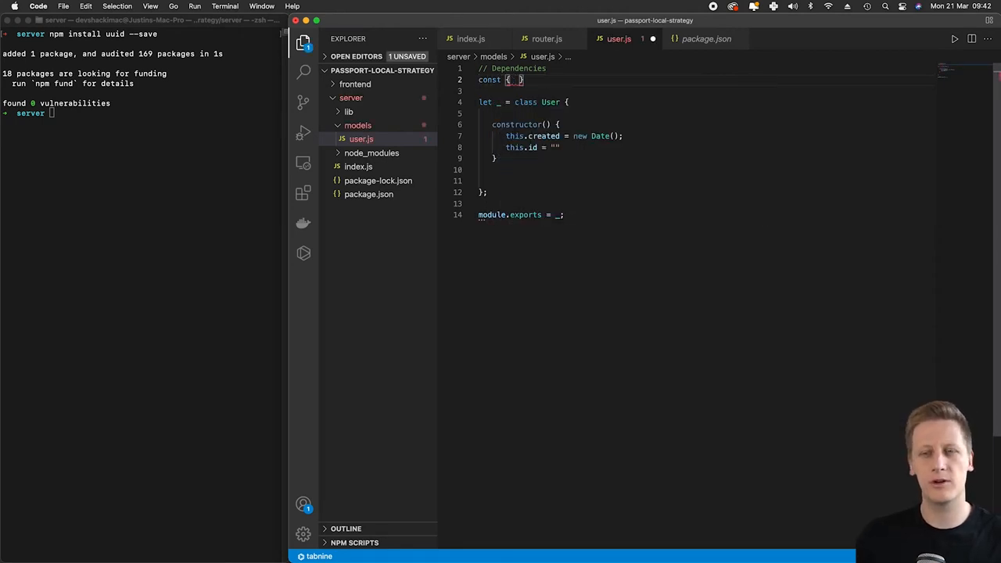
text(v4:)
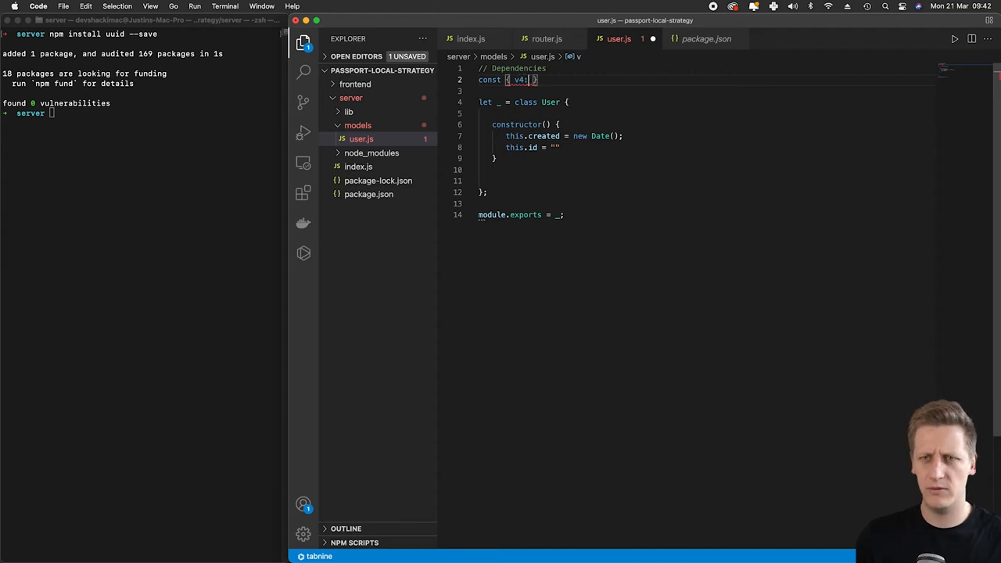
text(uuid)
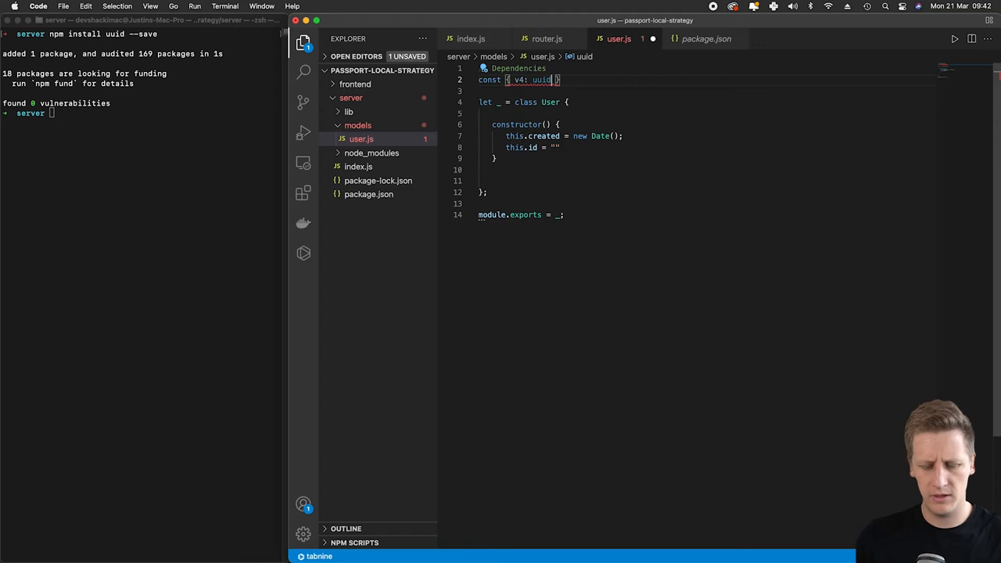
text(4)
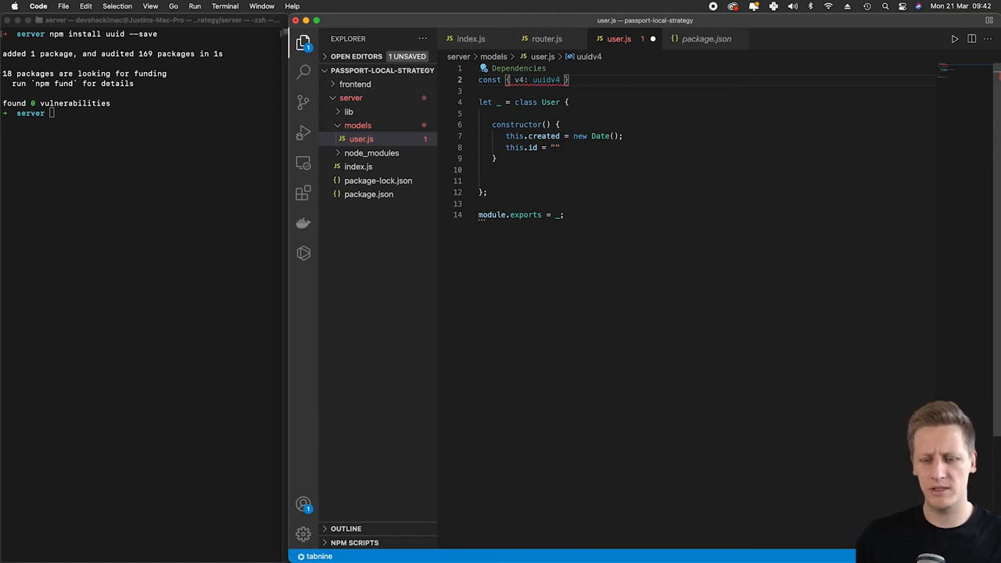
text(= require(')
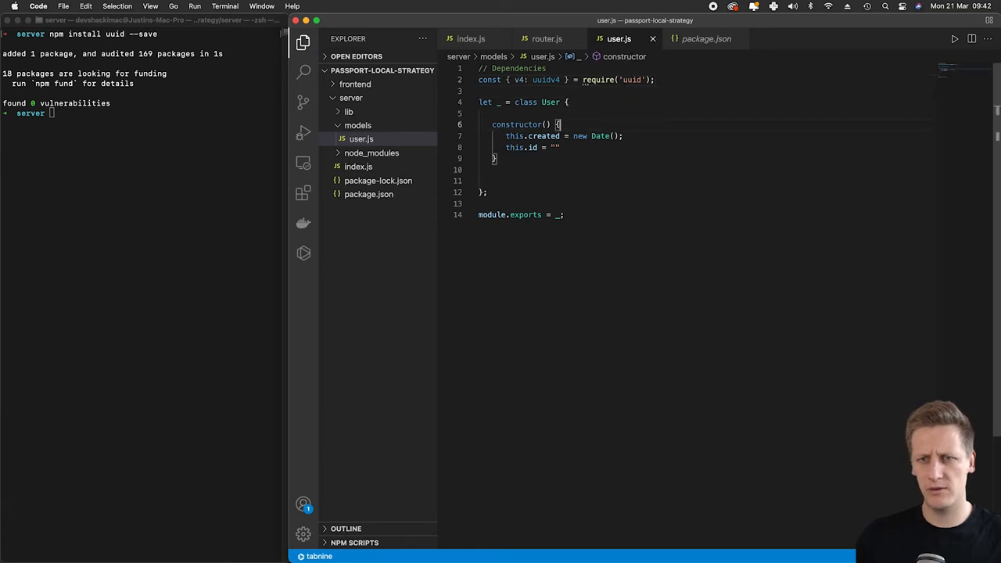
text(uuidv4();)
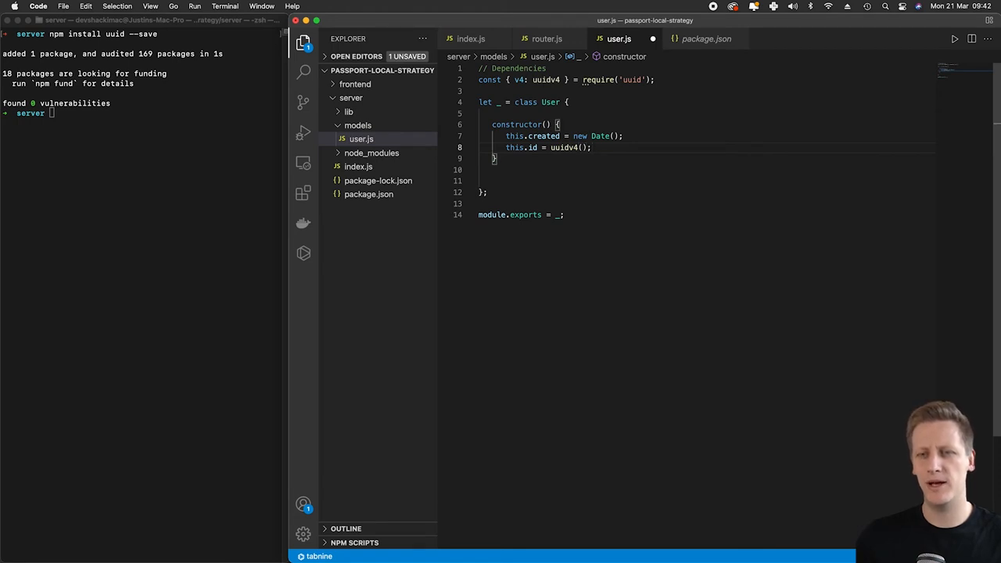
Step: Set this.id = uuidv4(); in the constructor
click(591, 147)
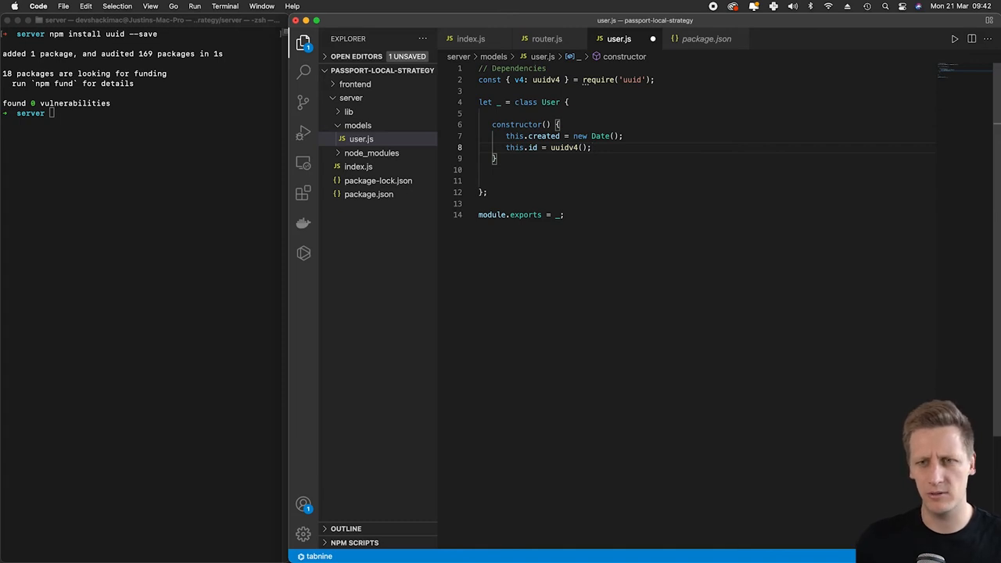
Step: Set this.name to an object with first: null and last: null
text(this.name =)
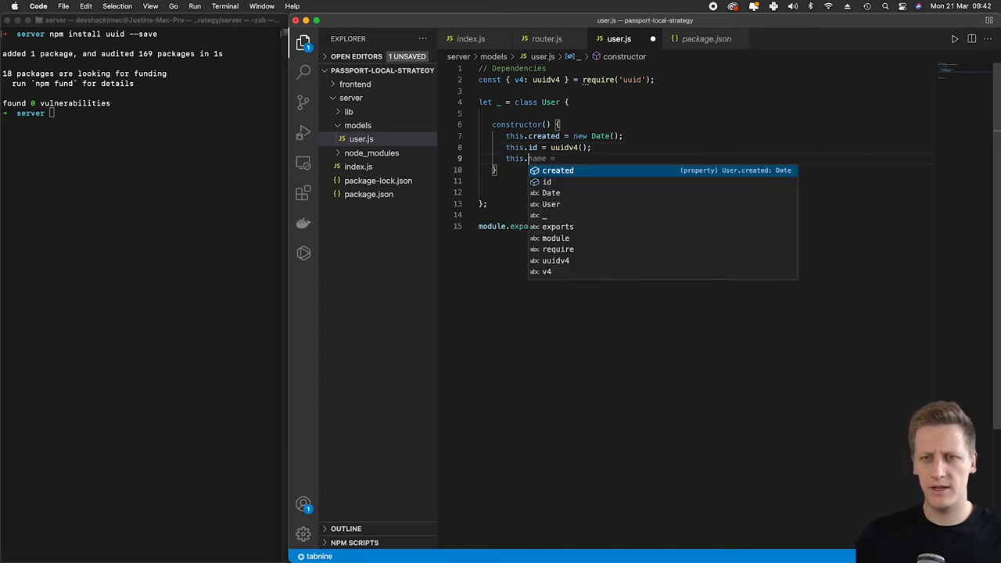
text(this)
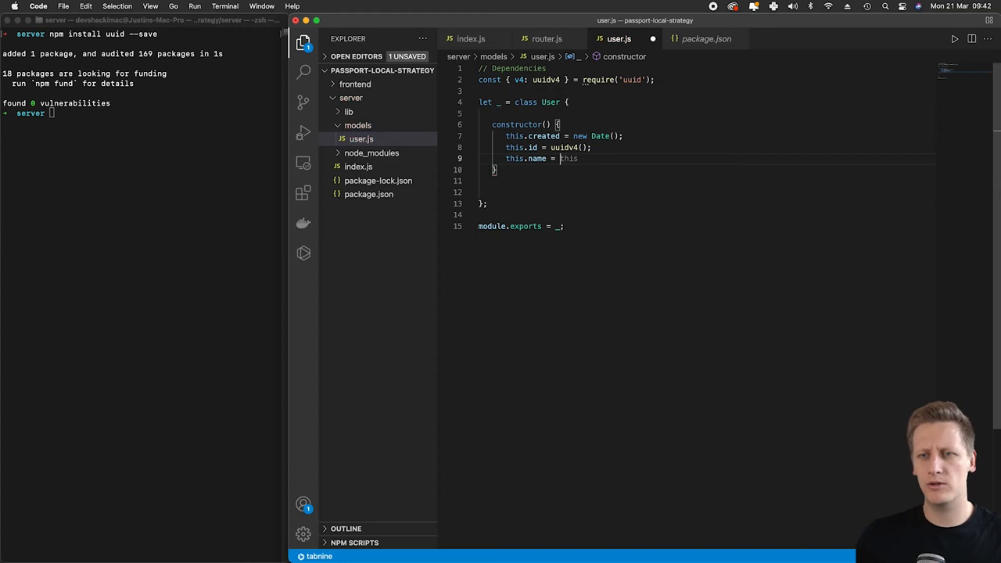
text({)
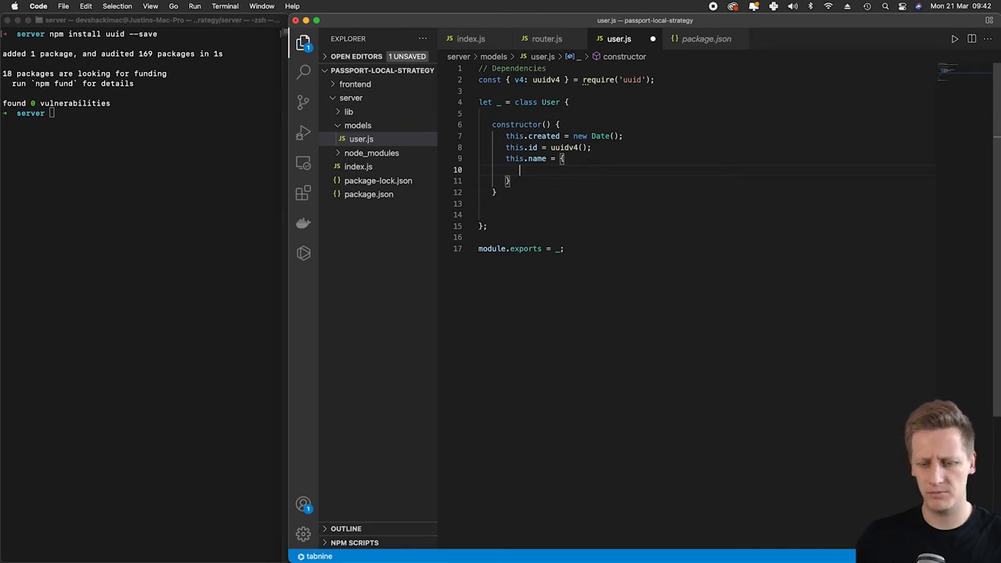
text(first: this)
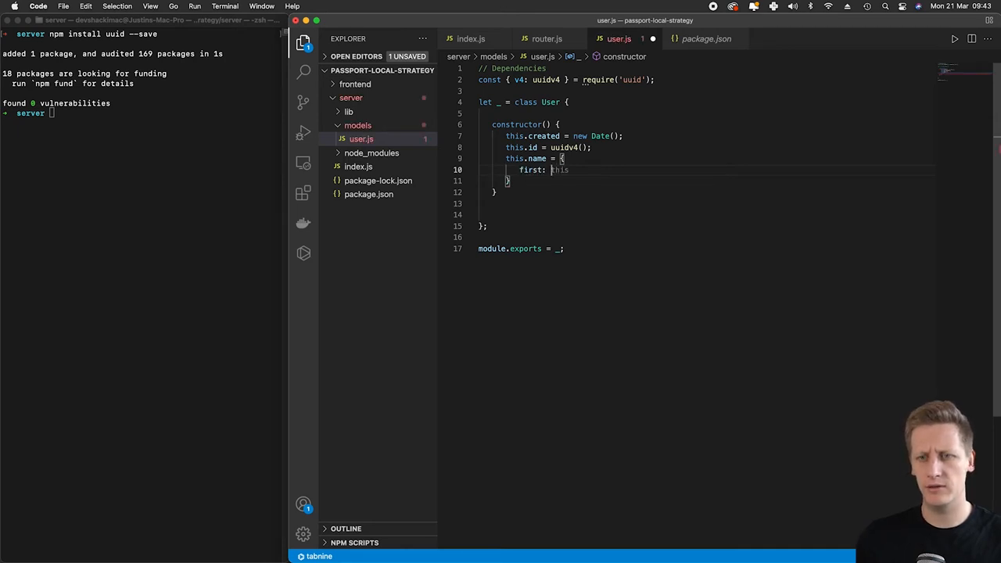
text(null,)
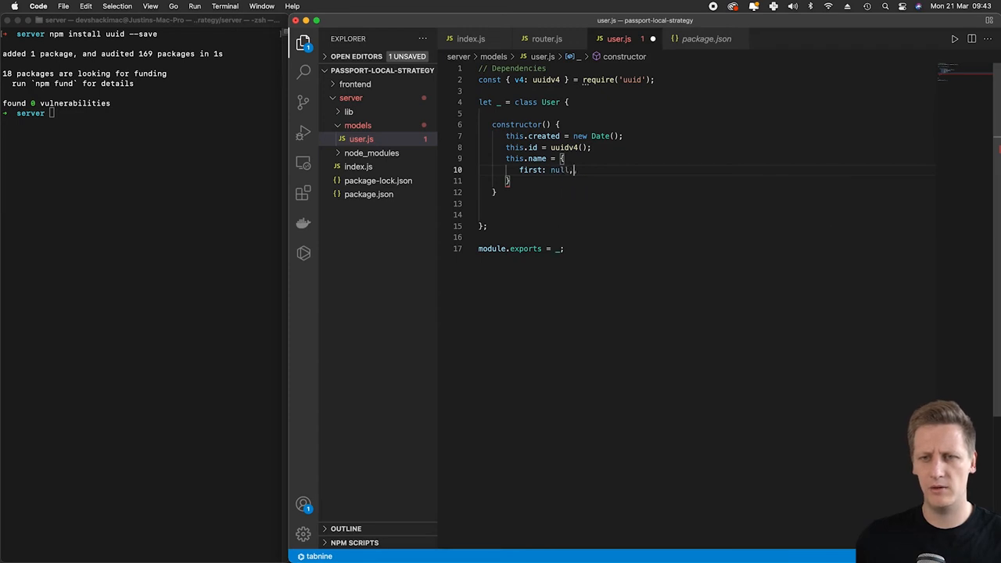
text(name: null,)
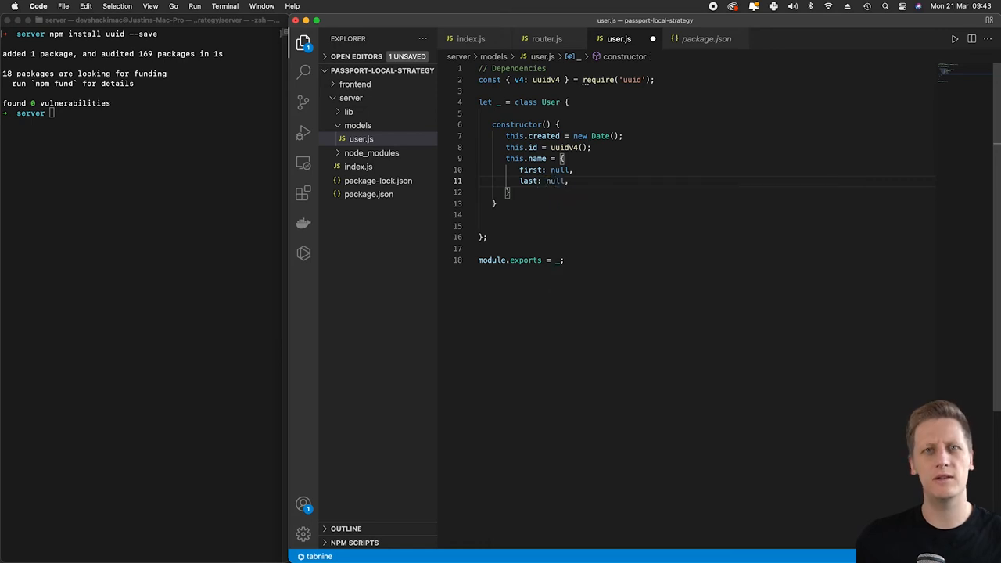
Step: Add this.email = null, this.security = { passwordHash: null }, and this.banned = false
text(this.email = null,)
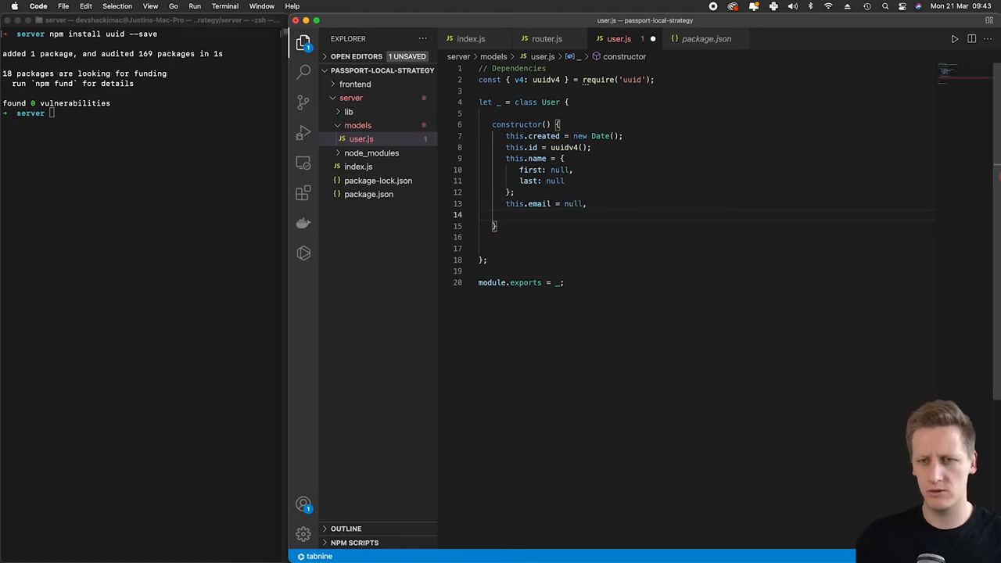
text(this.password = null)
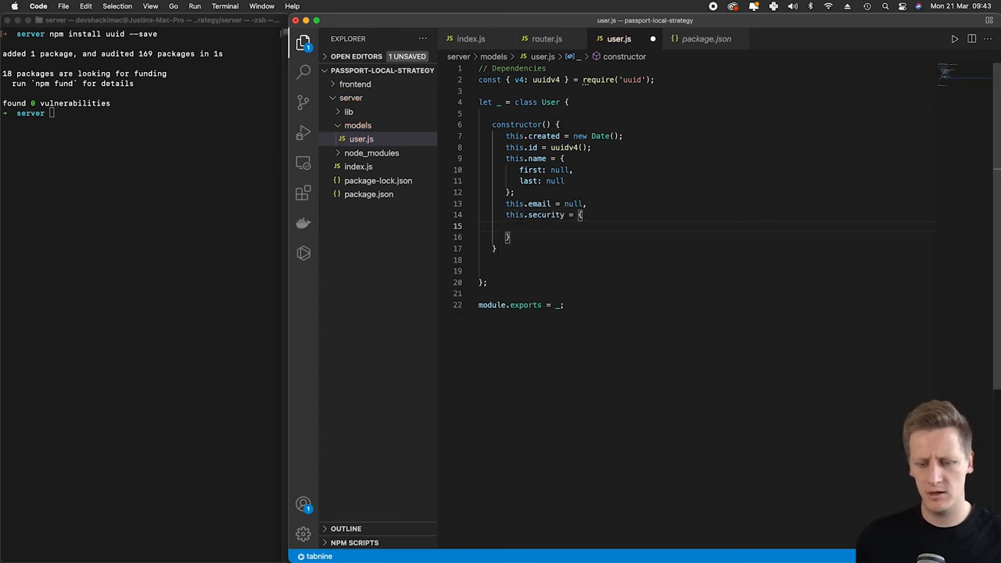
text(password: null)
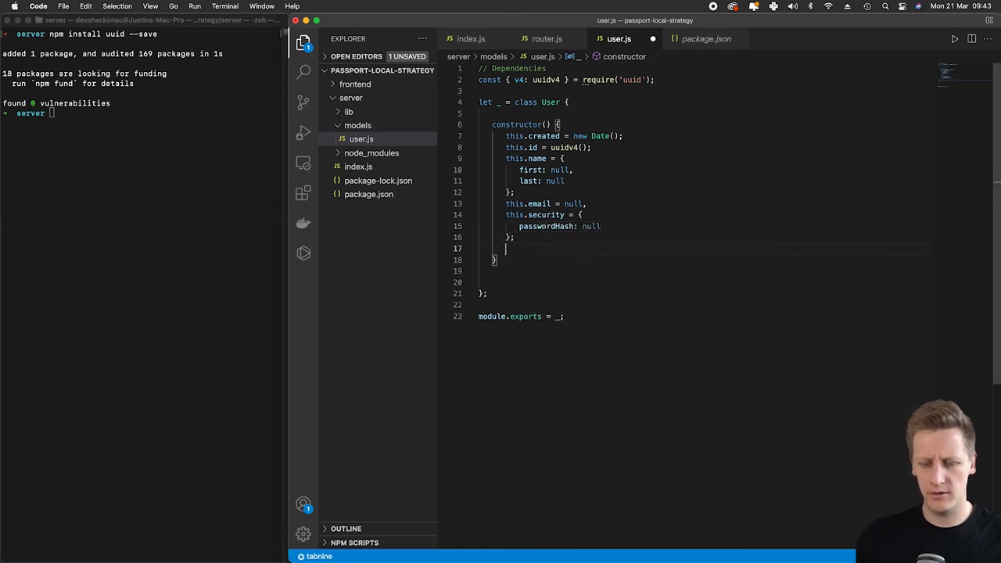
text(this.banned = false)
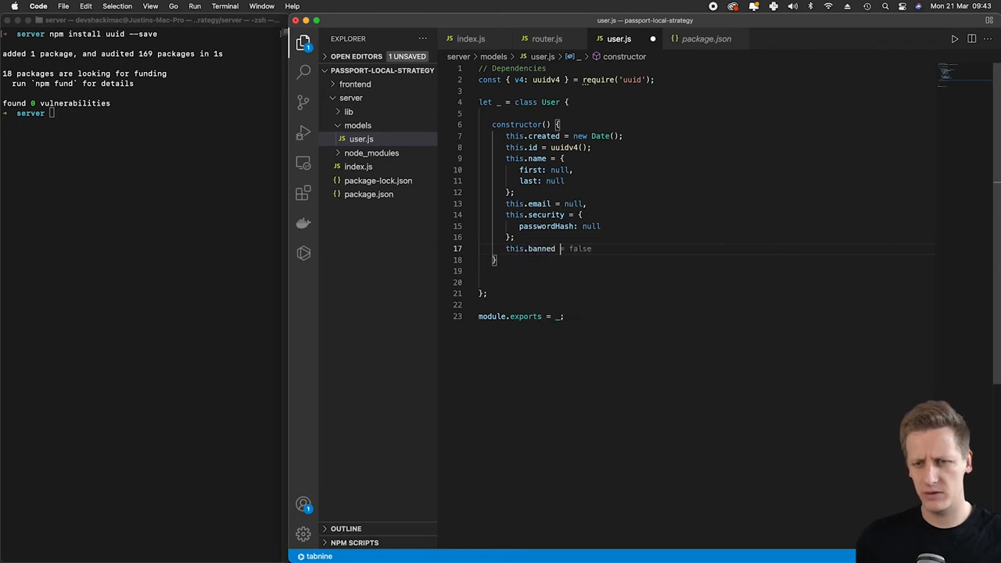
text(false;)
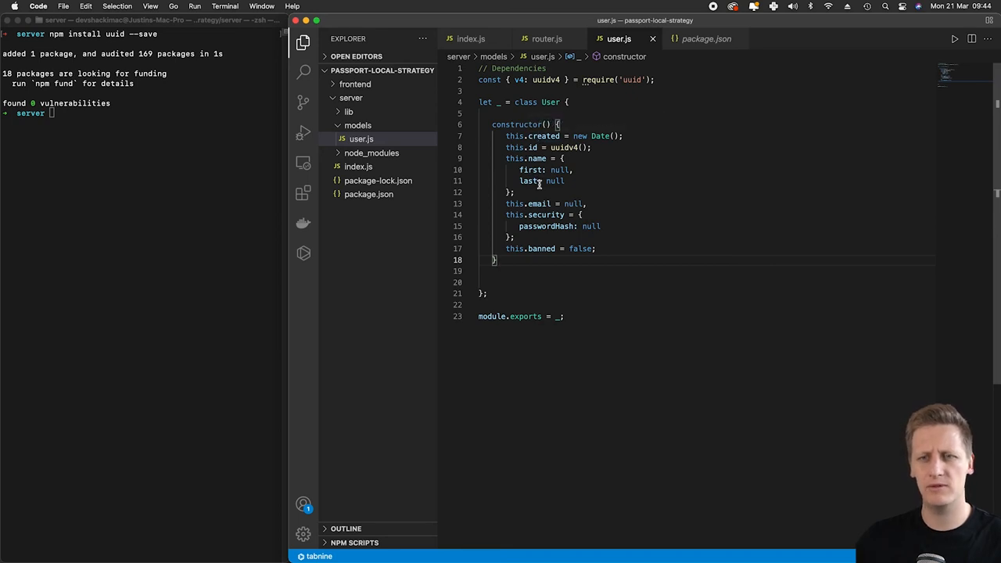
mouse_move(603, 203)
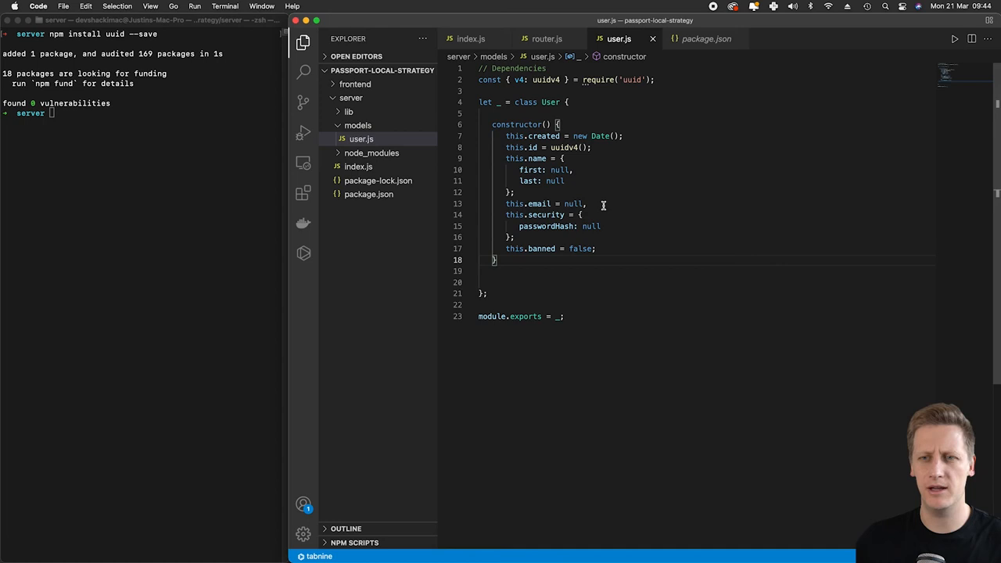
mouse_move(628, 287)
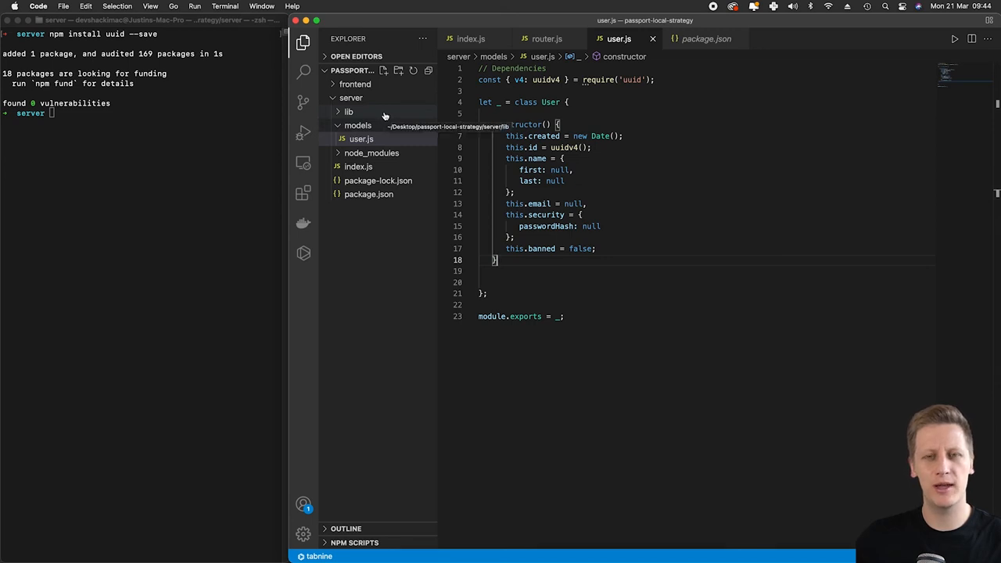
Step: In lib/router.js, add const User = require('../models/user'); below the express import
click(349, 113)
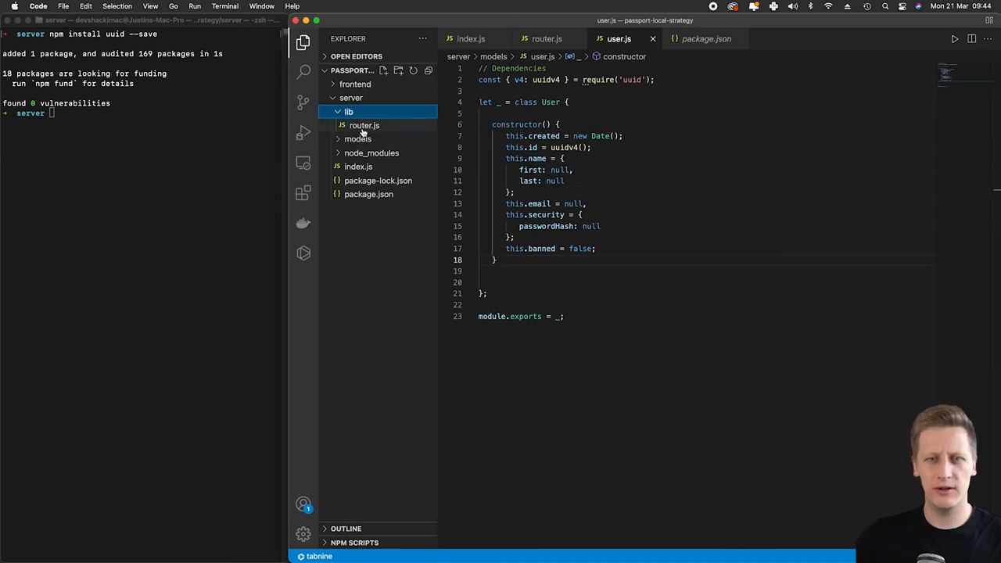
click(364, 125)
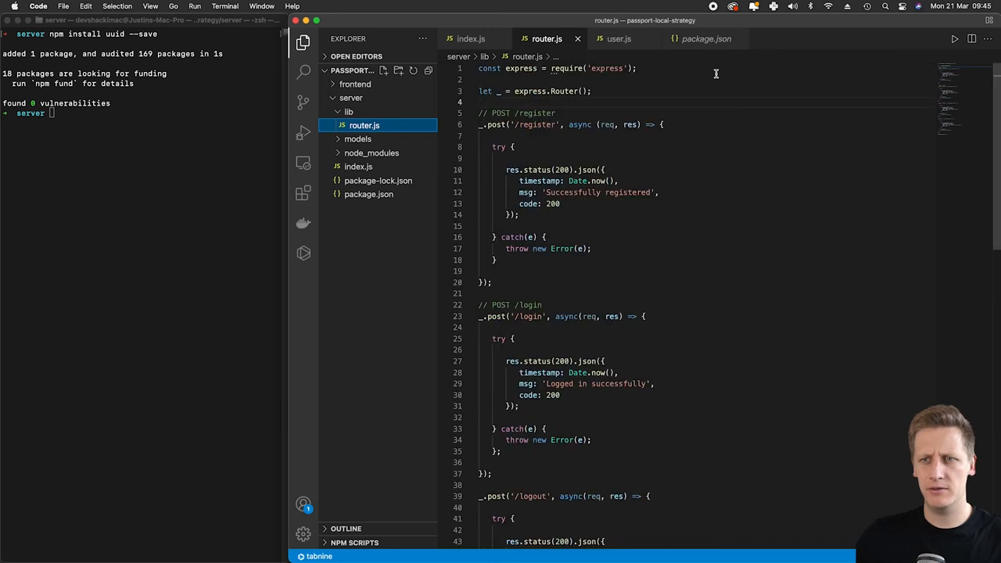
text(const)
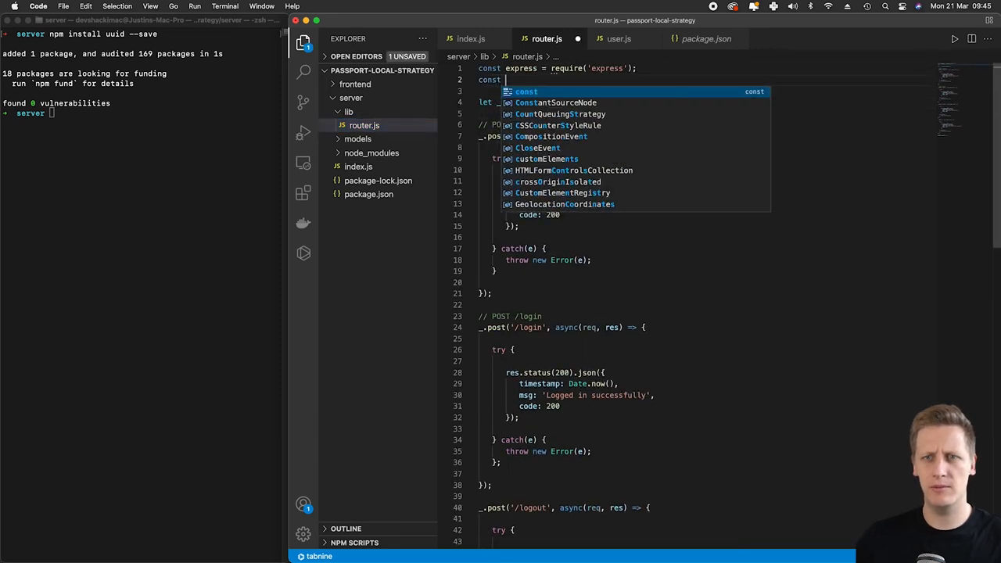
text(User)
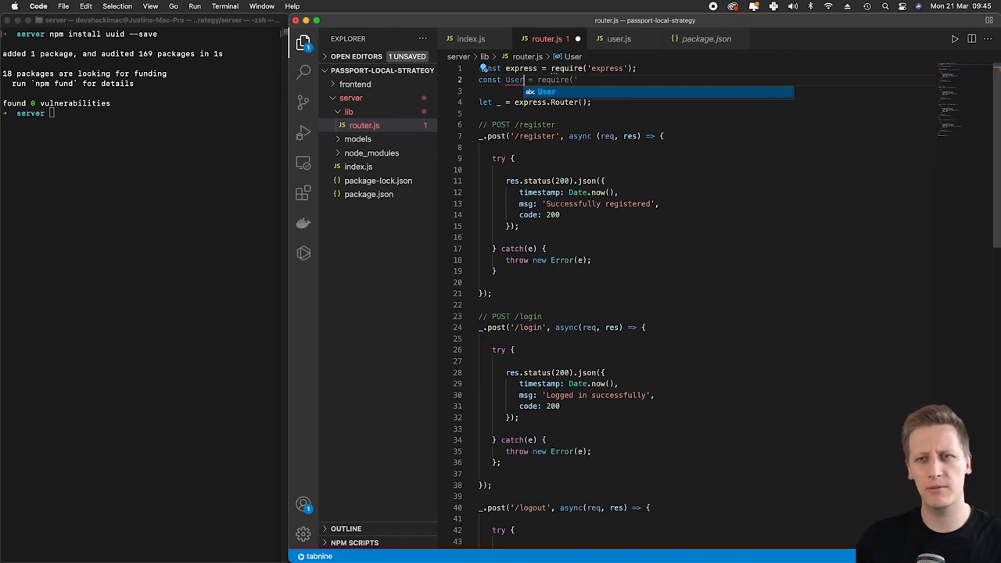
text(../'))
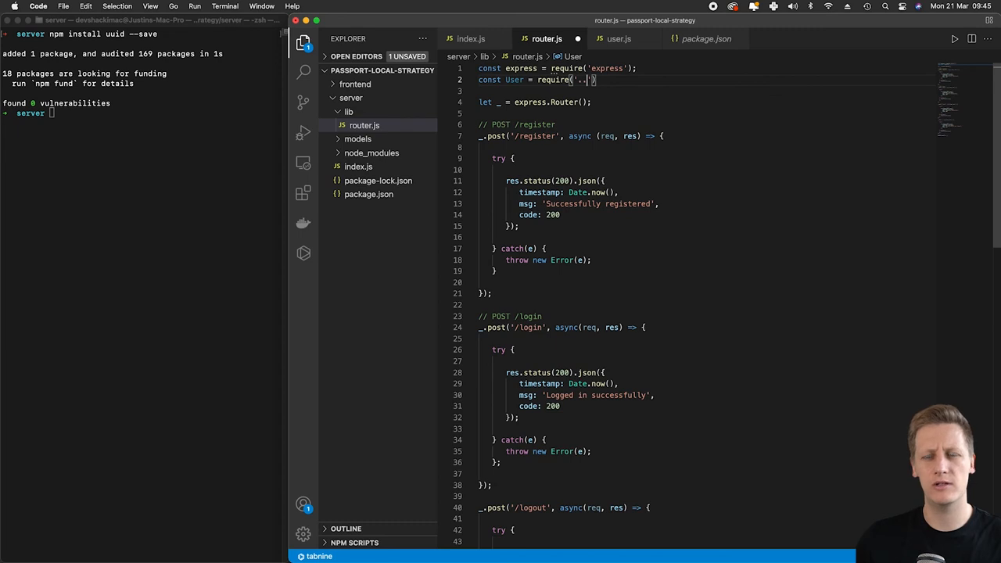
text(/user)
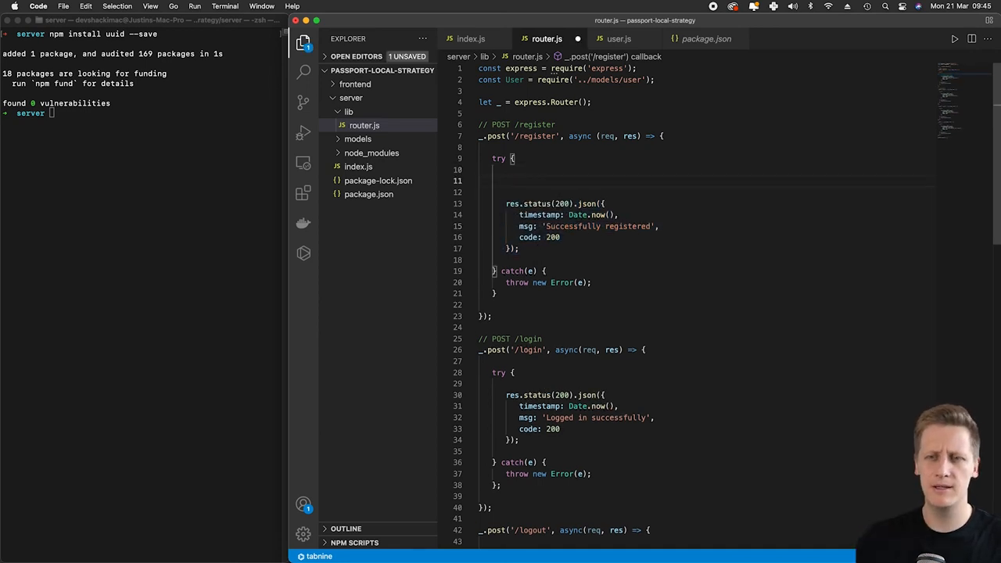
Step: In /register, add let user = new User(); console.log(user); and include user in res.json
text(let user =)
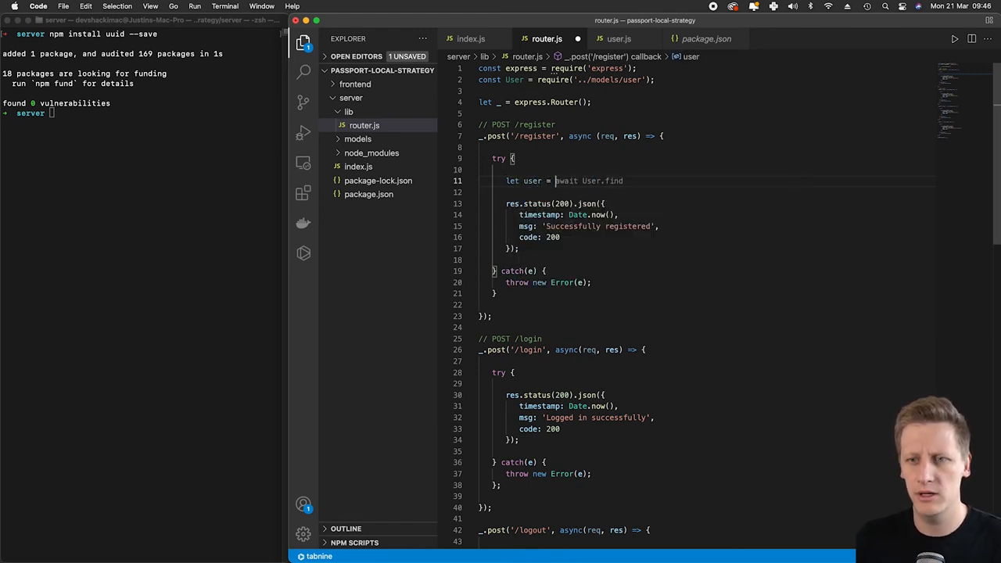
text(new User(req.user)
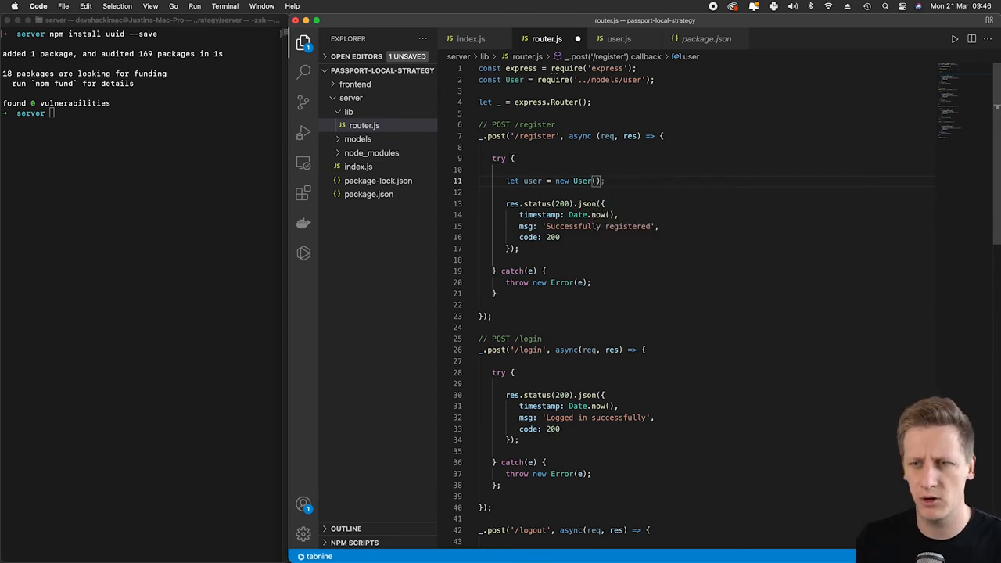
text(console.log(user);)
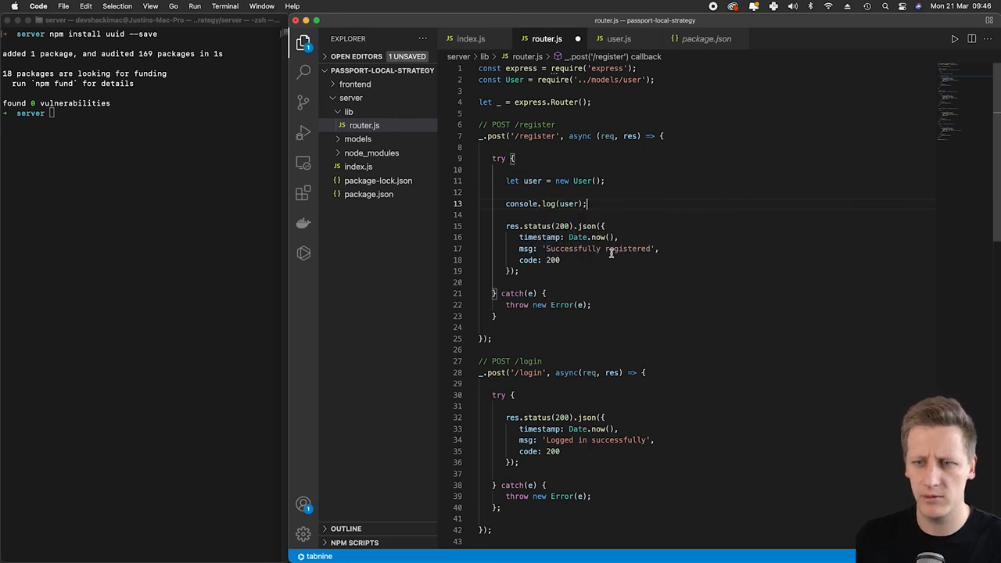
text(user,)
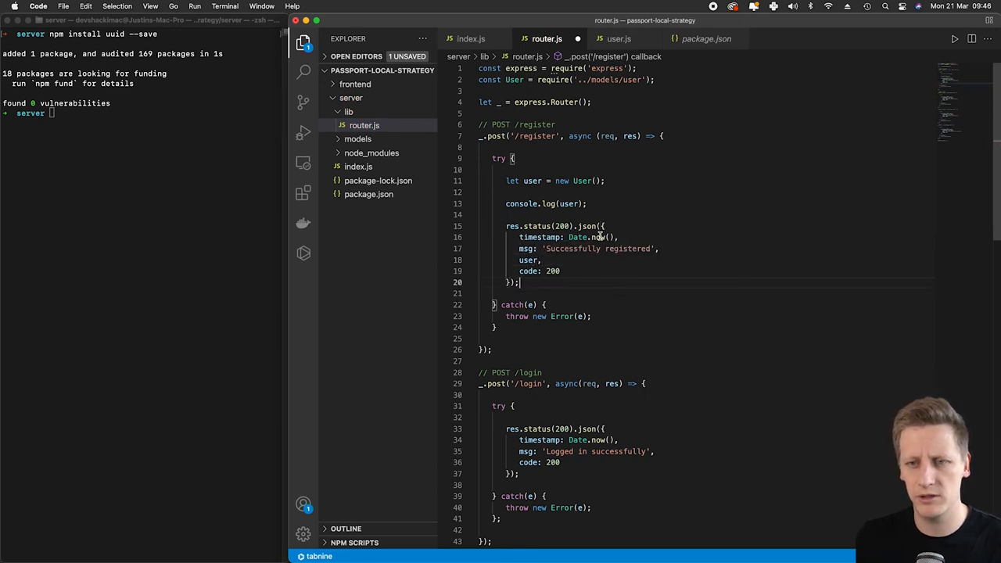
mouse_move(525, 259)
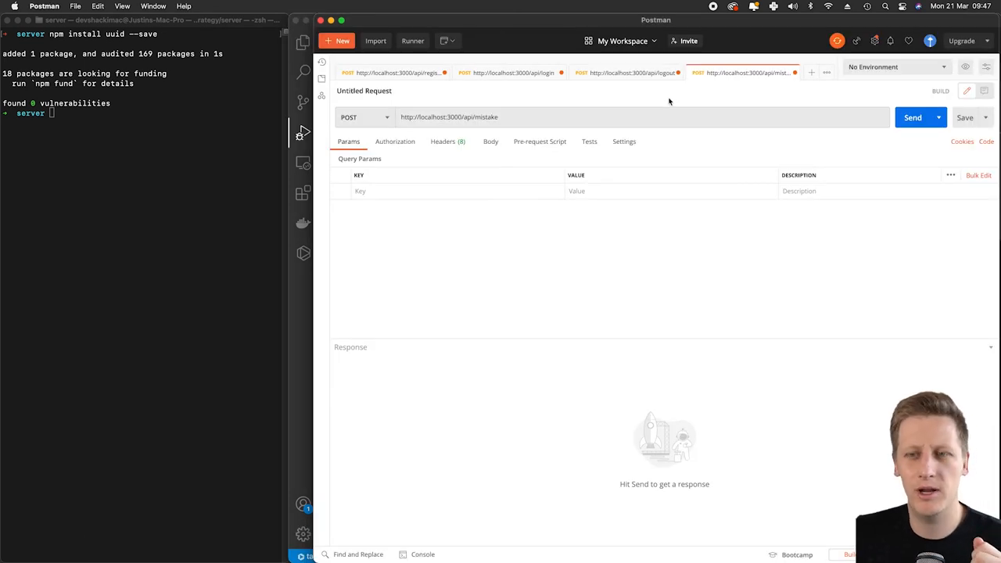
mouse_move(416, 103)
text(npm start)
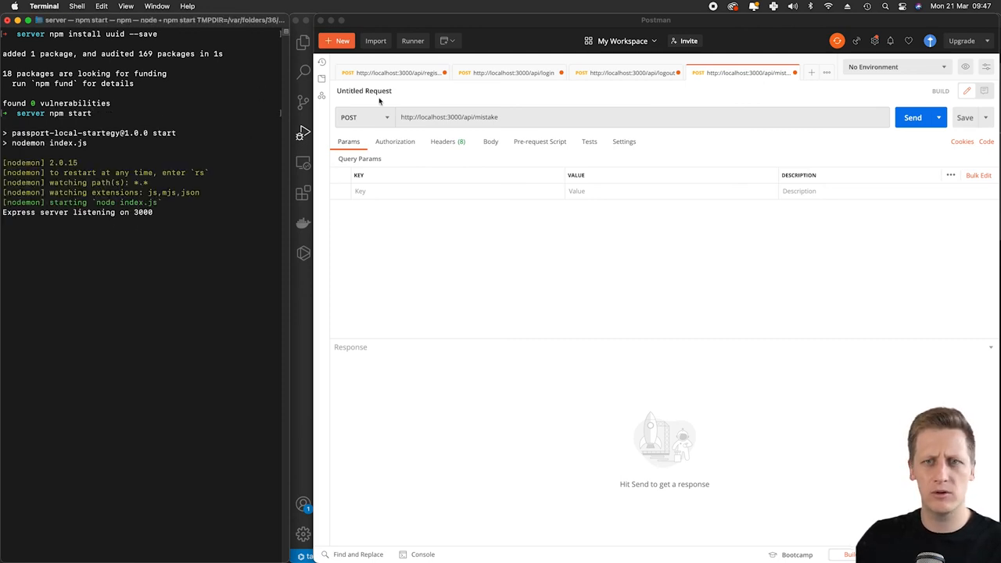
click(391, 72)
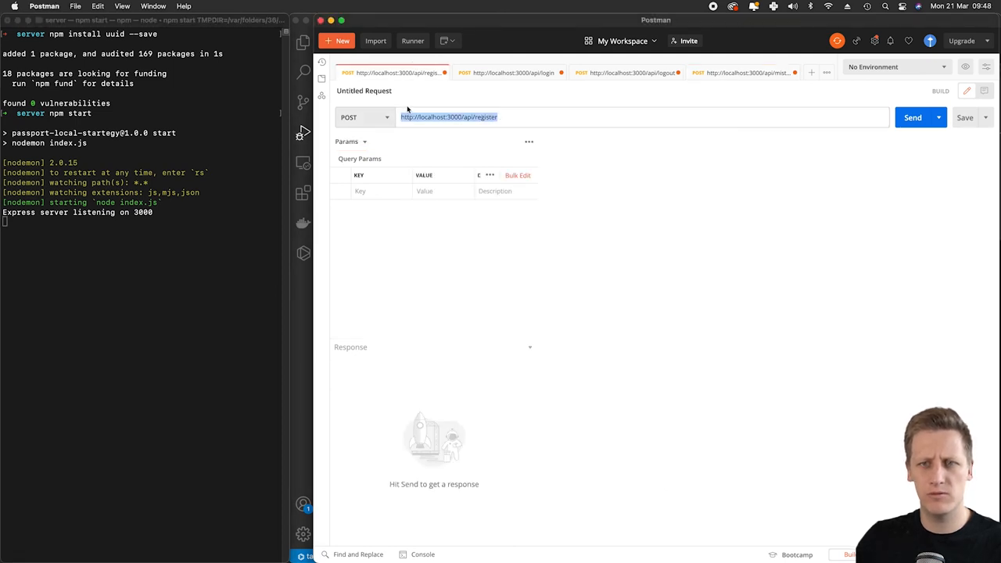
click(500, 116)
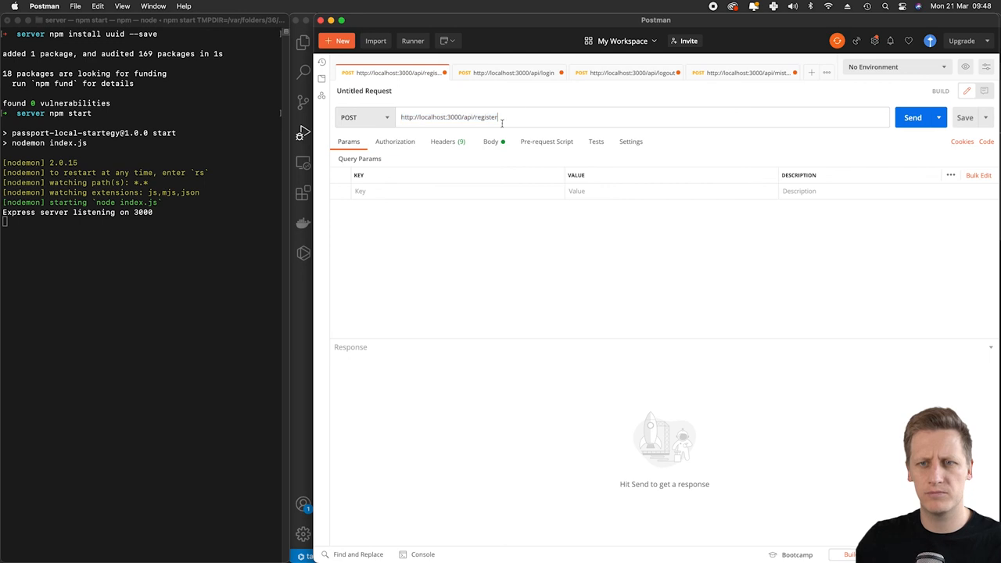
click(914, 118)
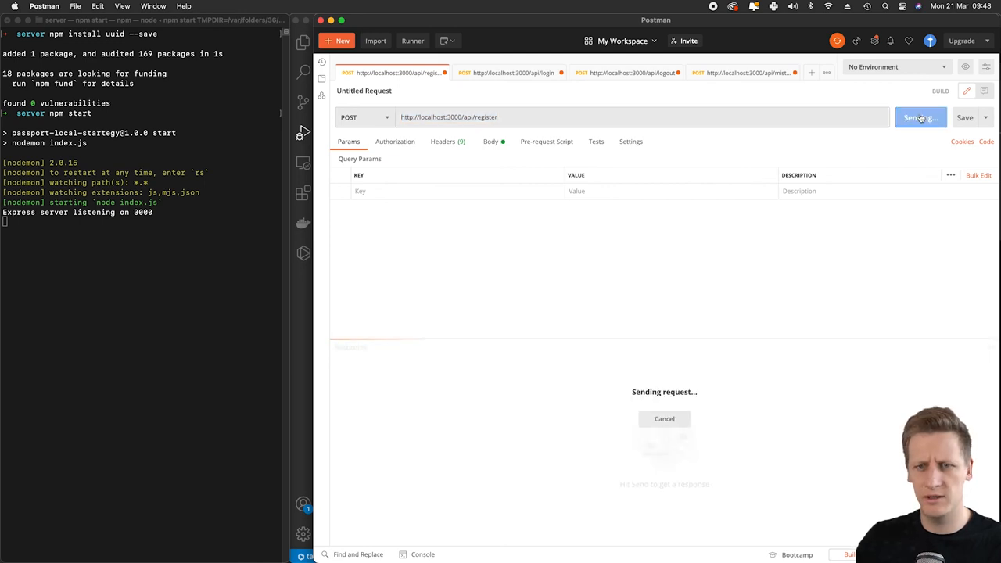
click(913, 117)
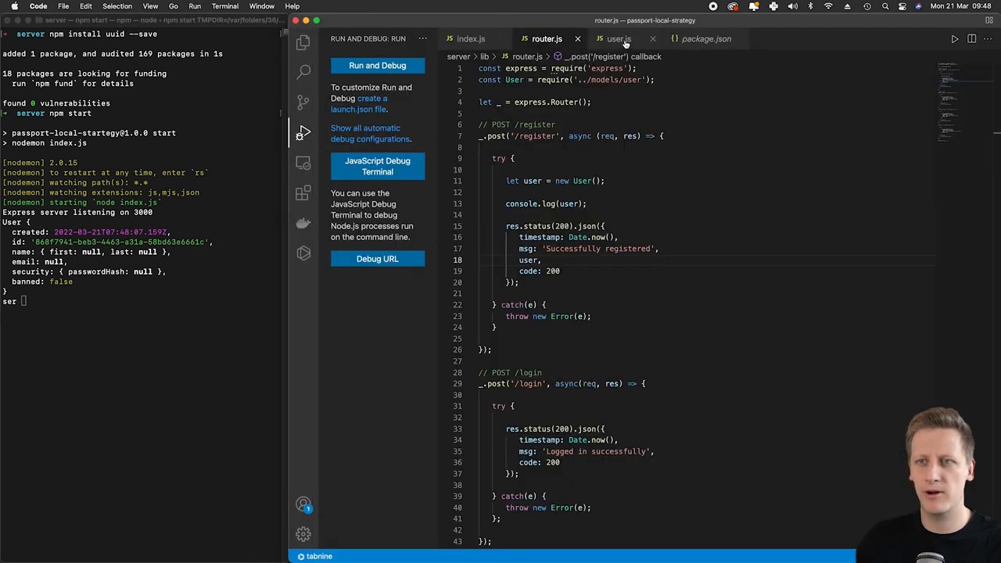
Step: In user.js, replace new Date() with Date.now() for this.created and save
click(616, 37)
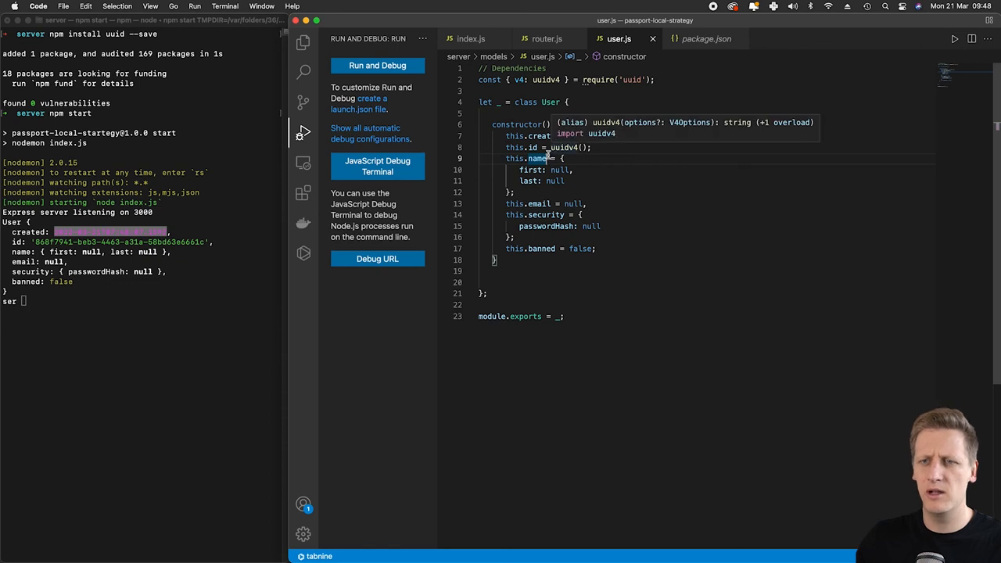
click(304, 41)
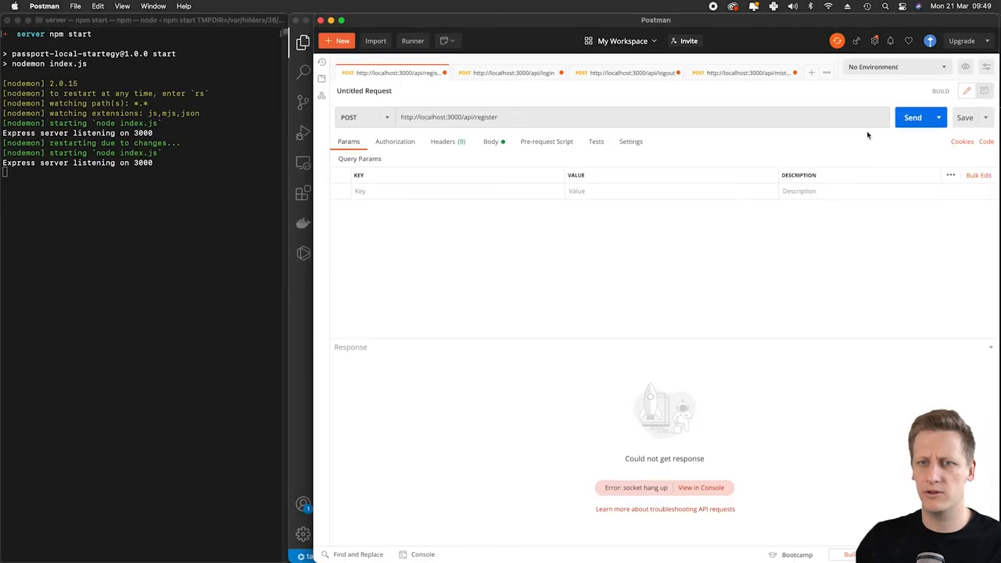
Step: Resend the register request and compare the logged user id with the returned user data
click(914, 118)
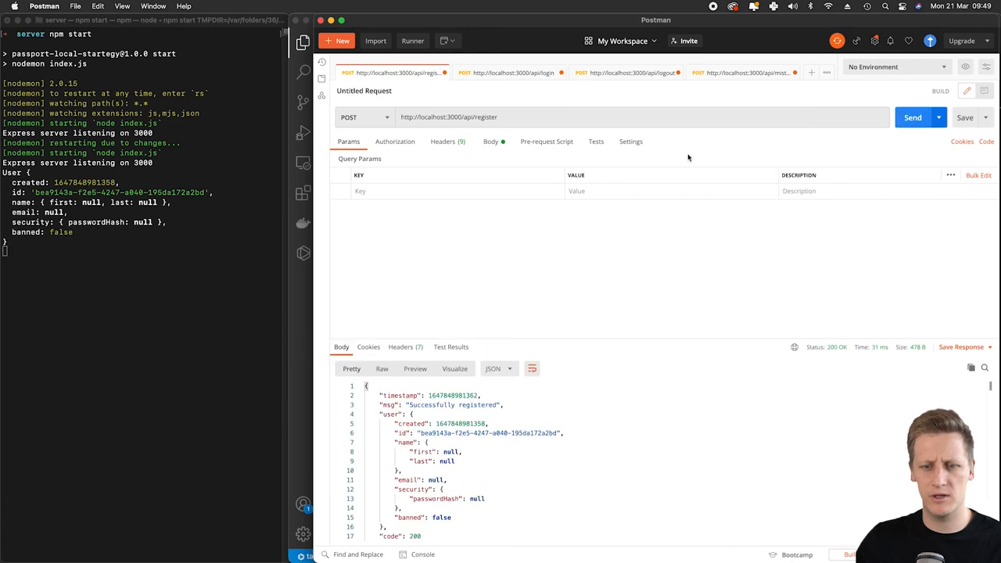
mouse_move(291, 292)
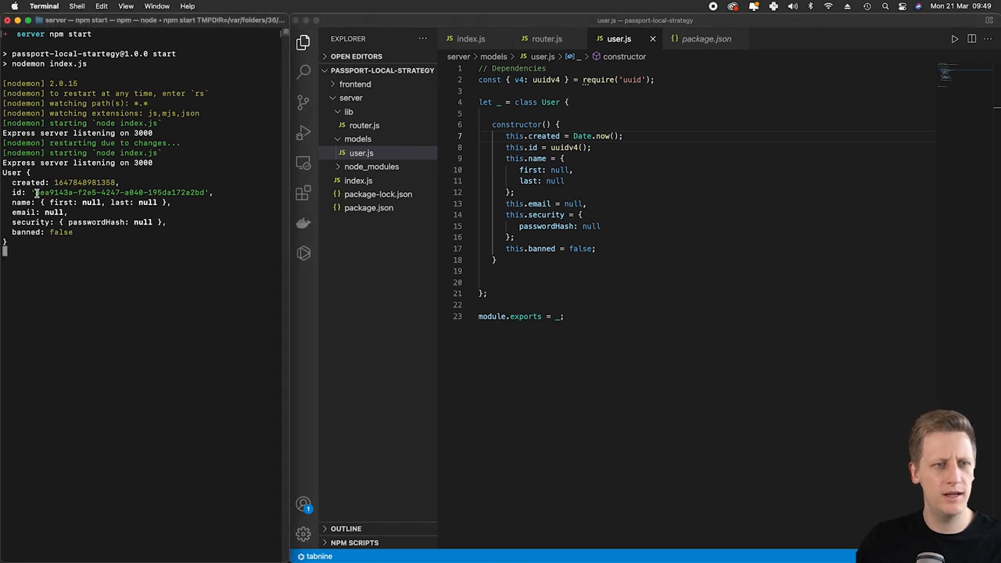
double_click(118, 192)
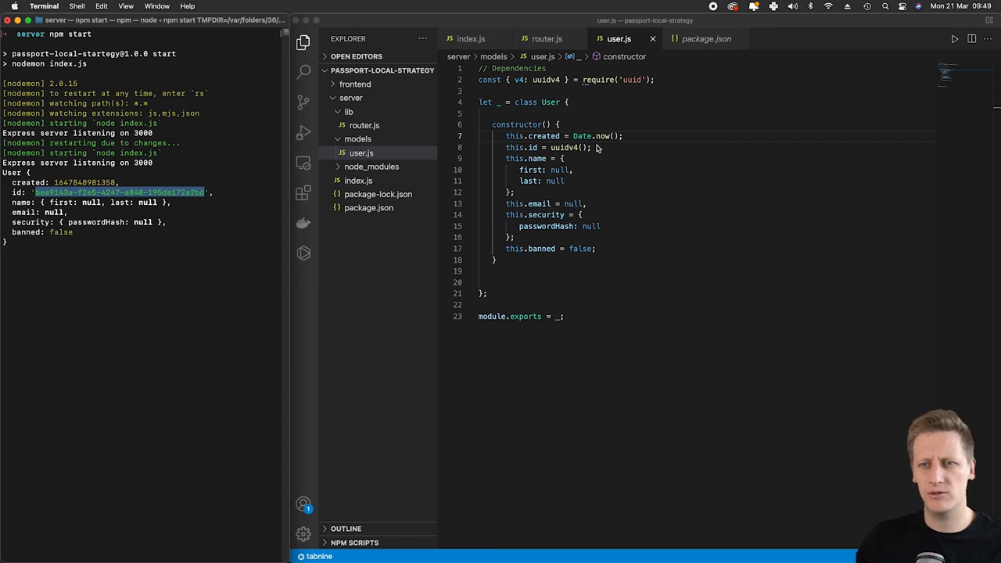
mouse_move(563, 157)
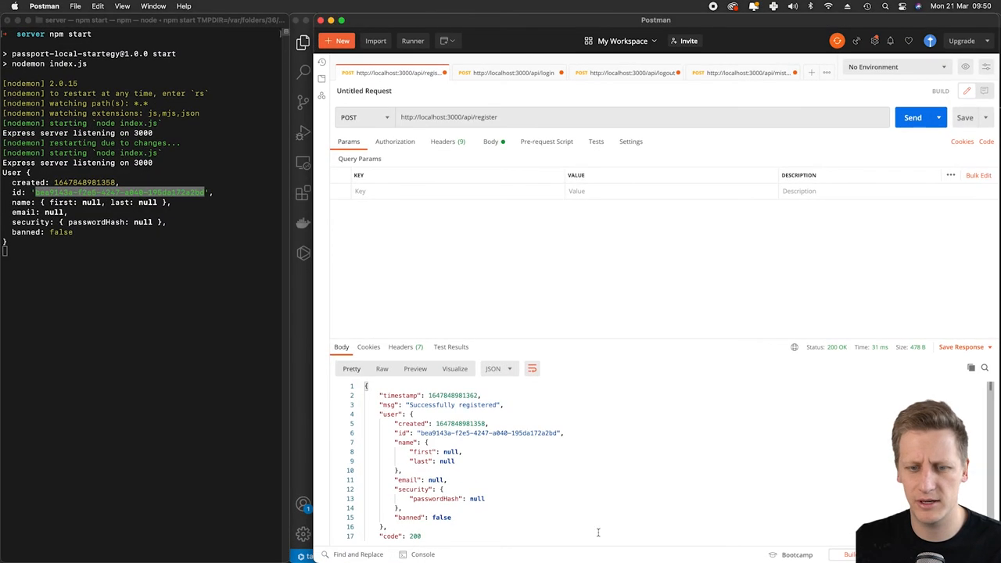
scroll(down, 3)
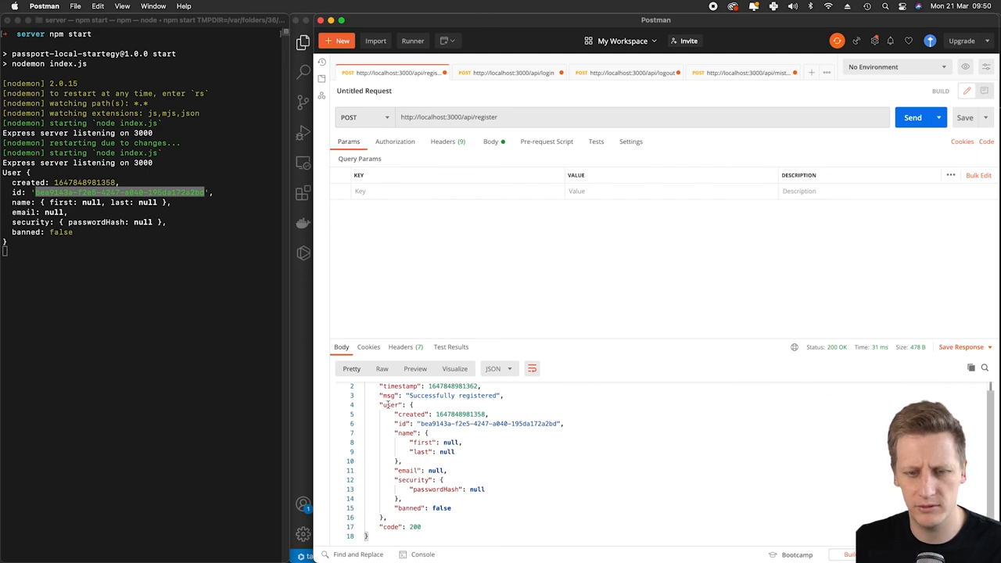
drag(399, 413, 422, 526)
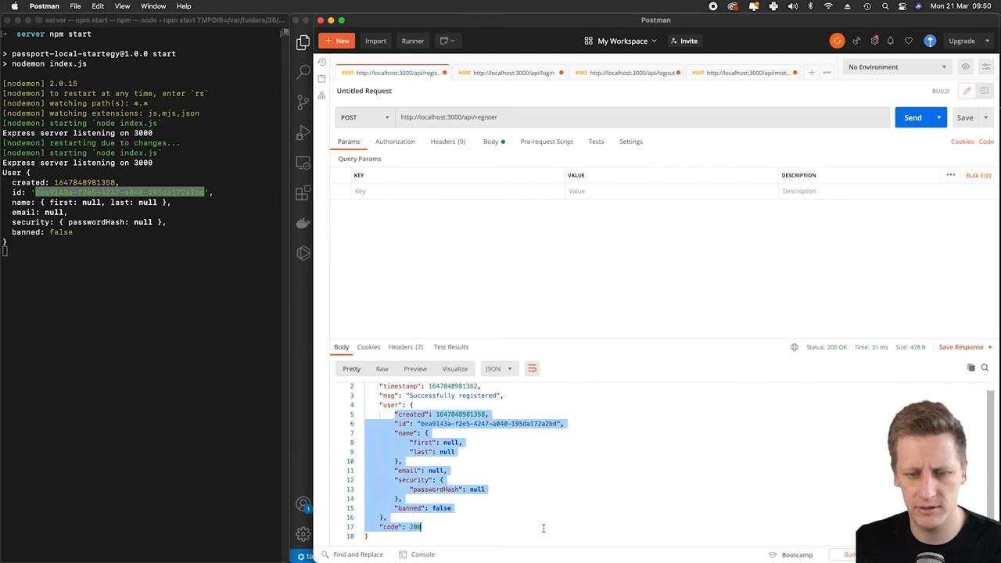